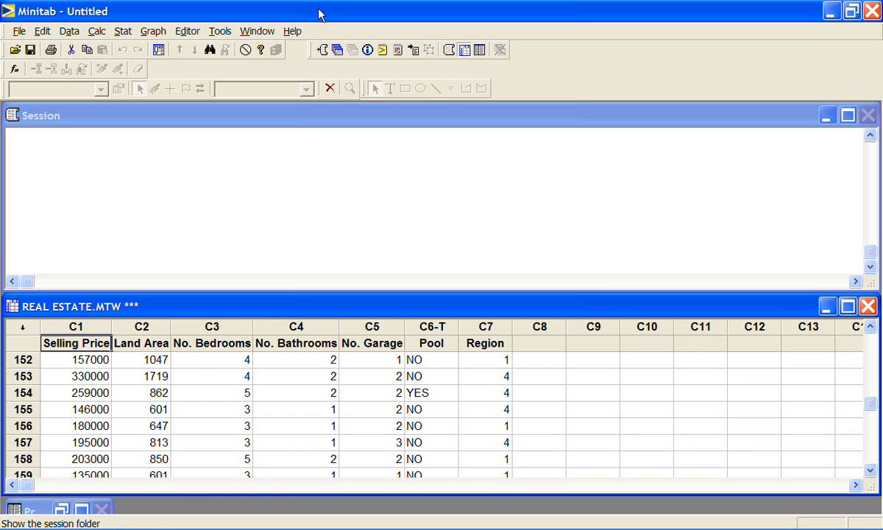
mouse_move(229, 50)
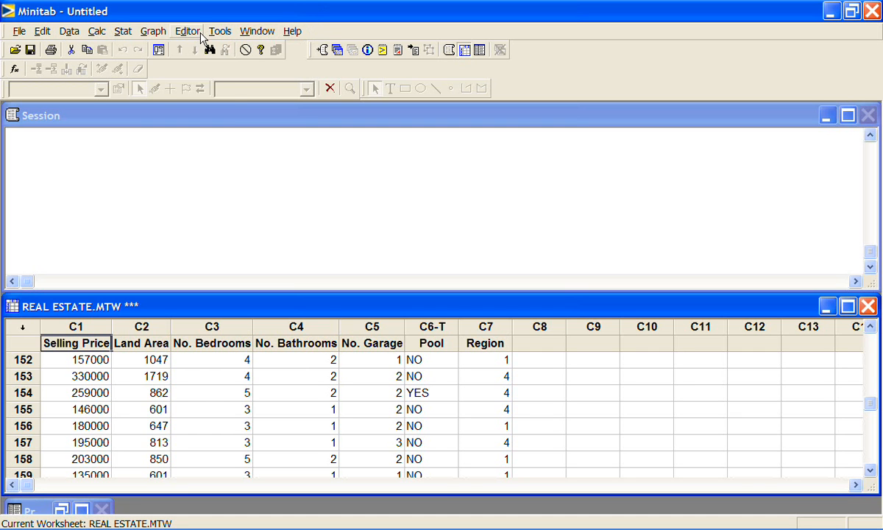
Show the Stat menu's regression analyses over the REAL ESTATE worksheet.
left_click(123, 31)
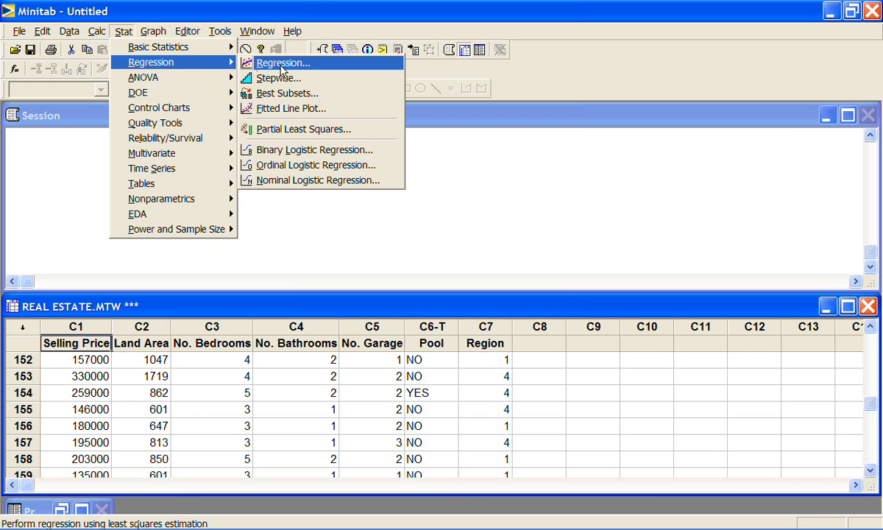
mouse_move(290, 108)
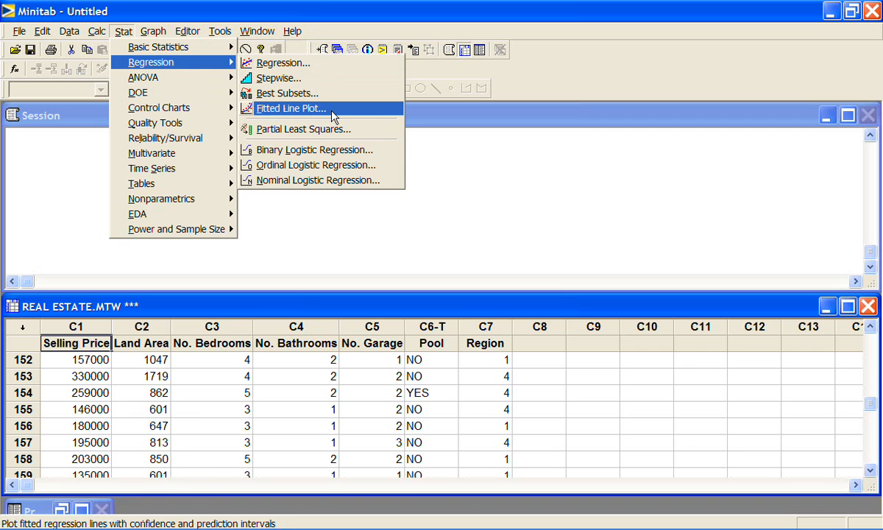
Open Fitted Line Plot with Selling Price response and Land Area predictor, switching to the Linear model.
left_click(289, 108)
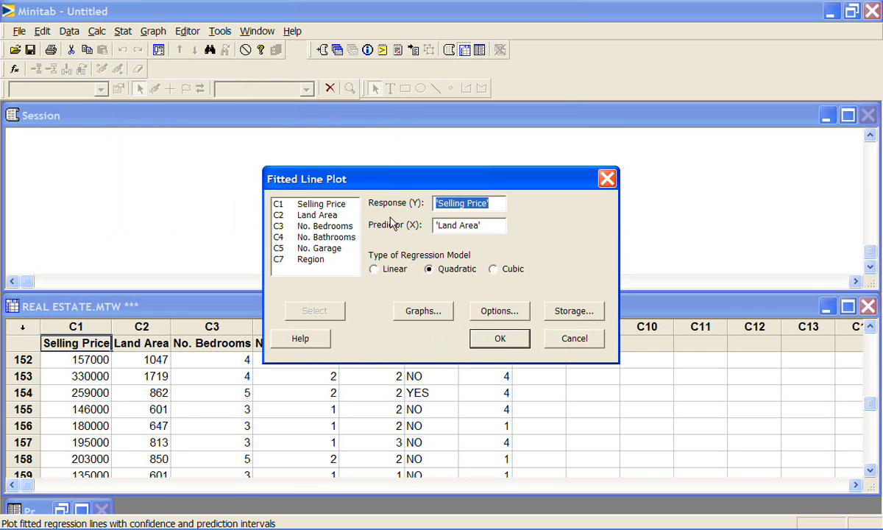
mouse_move(494, 222)
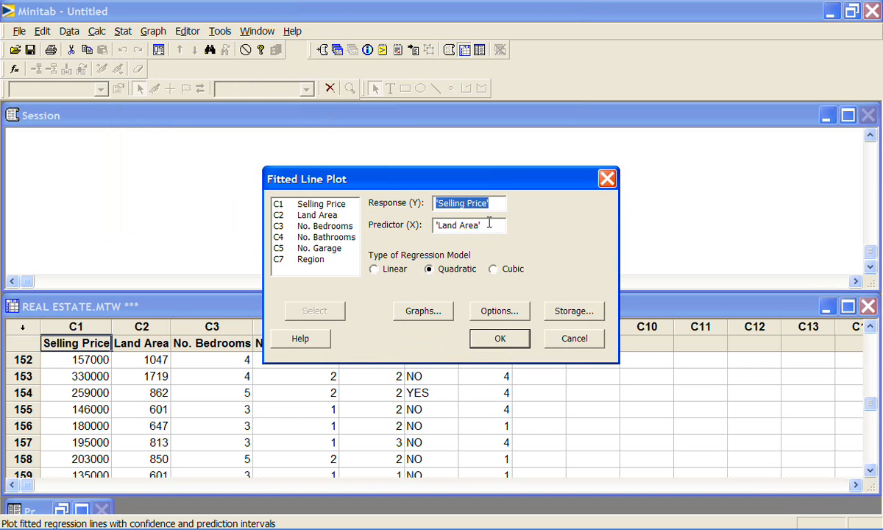
mouse_move(382, 277)
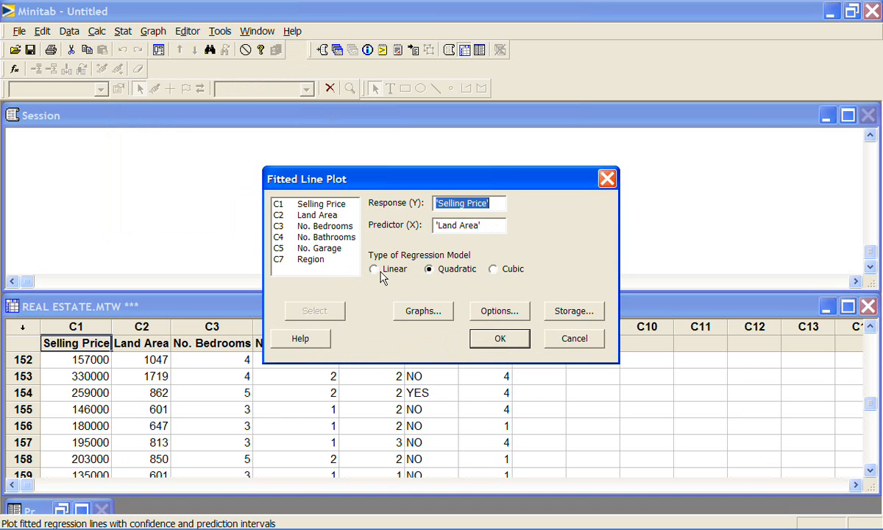
left_click(373, 269)
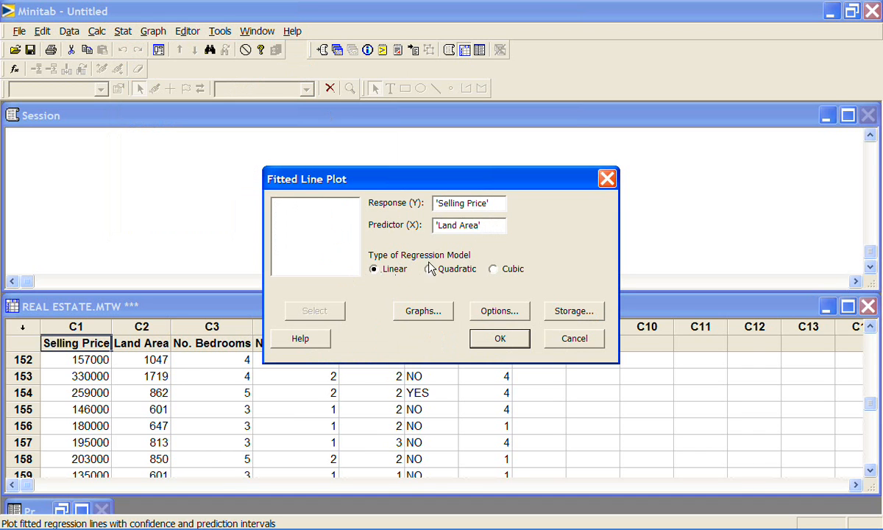
mouse_move(492, 274)
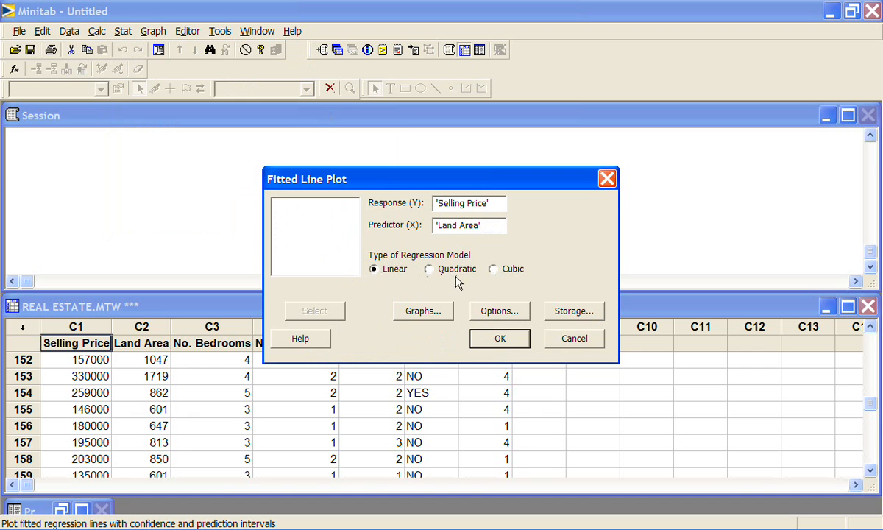
mouse_move(456, 278)
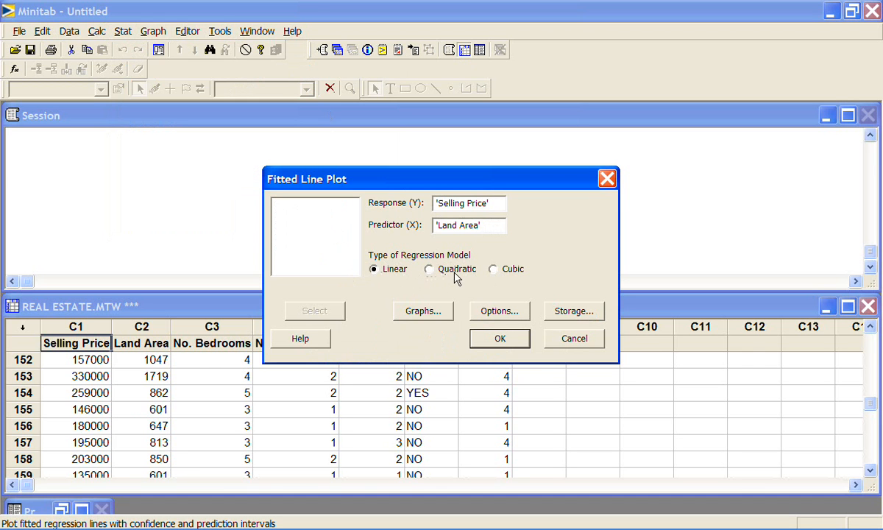
mouse_move(528, 274)
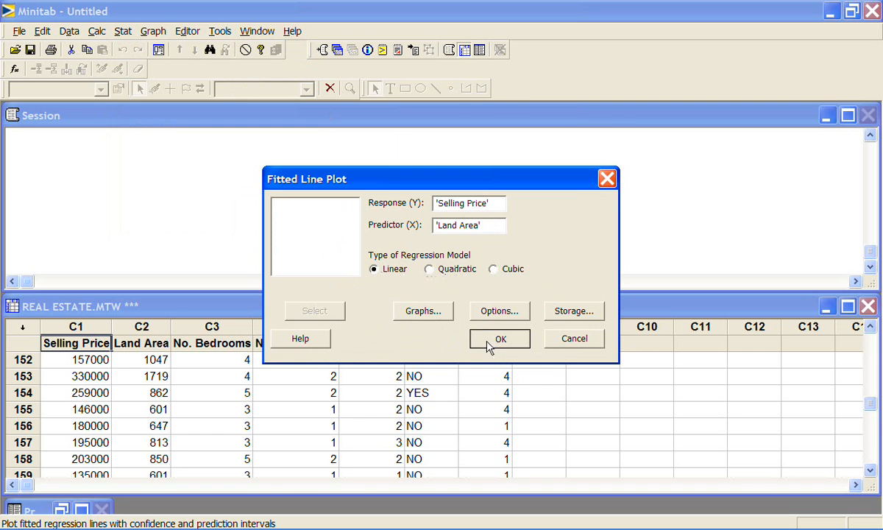
Run the linear fitted line plot (136157 + 45.21 Land Area, R-Sq 14.6%) and enlarge it.
left_click(500, 339)
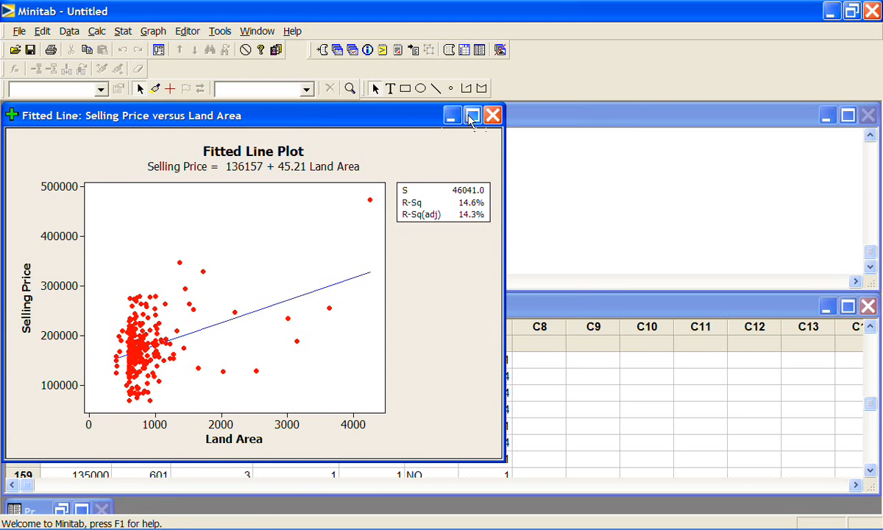
left_click(473, 115)
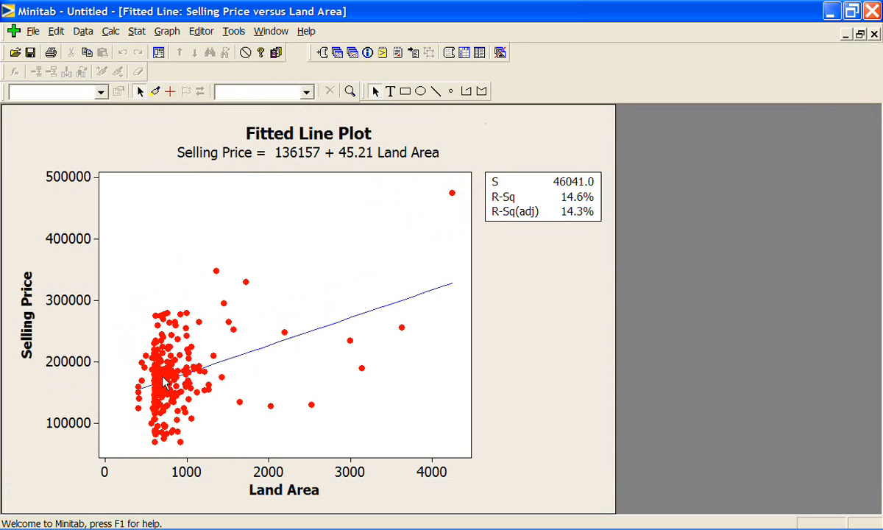
mouse_move(314, 348)
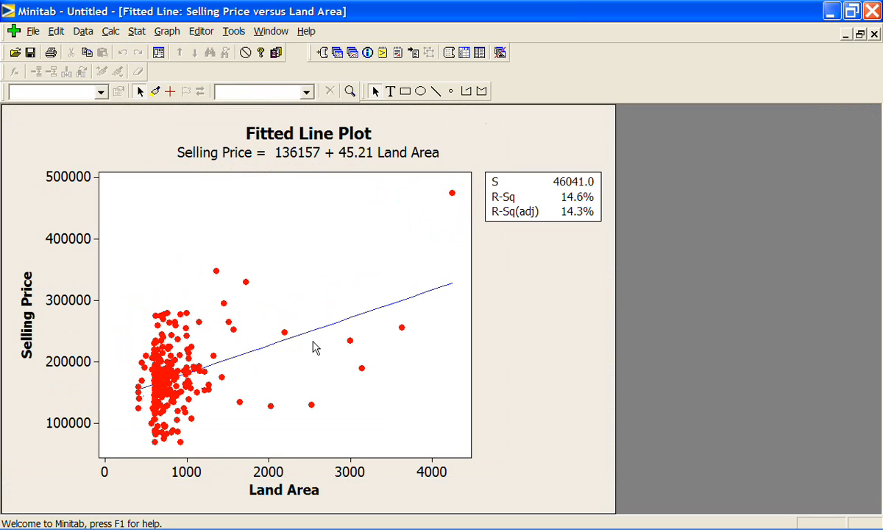
mouse_move(456, 287)
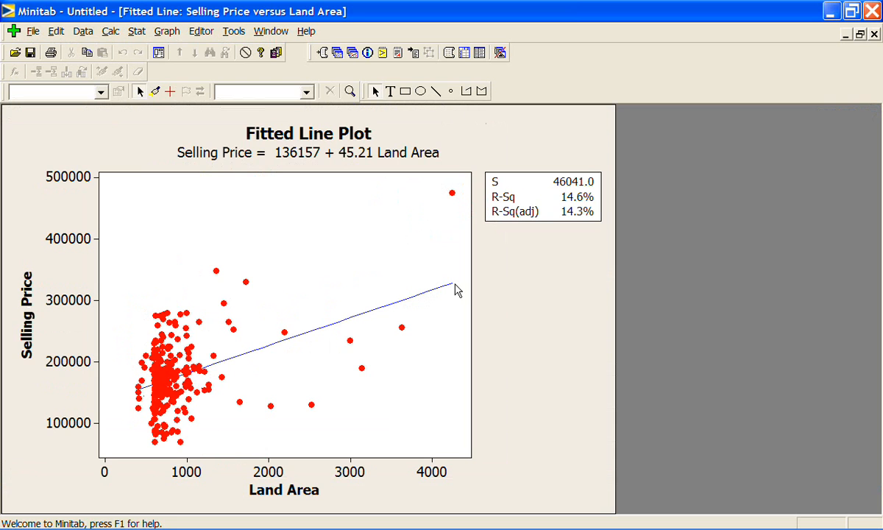
mouse_move(208, 164)
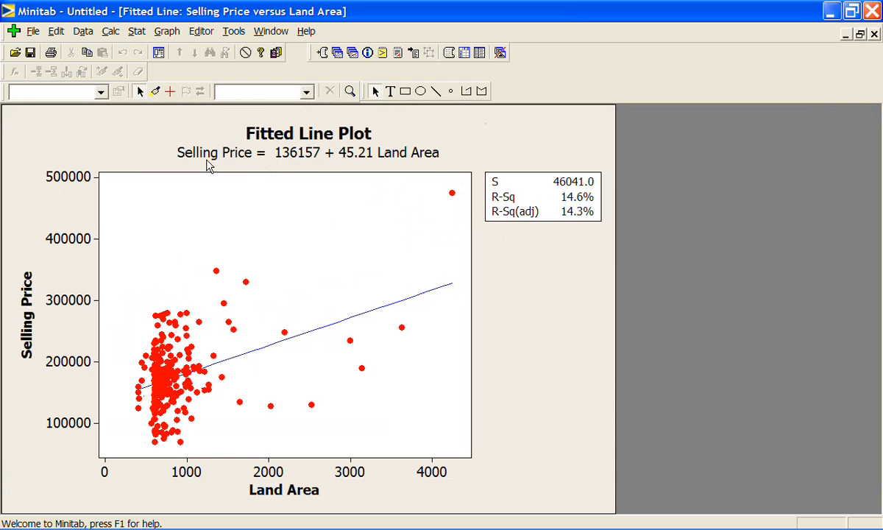
mouse_move(243, 168)
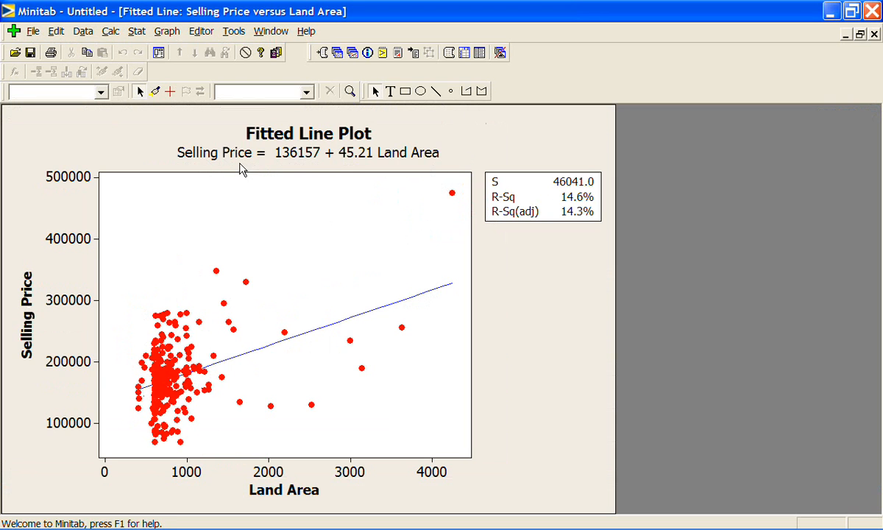
mouse_move(298, 163)
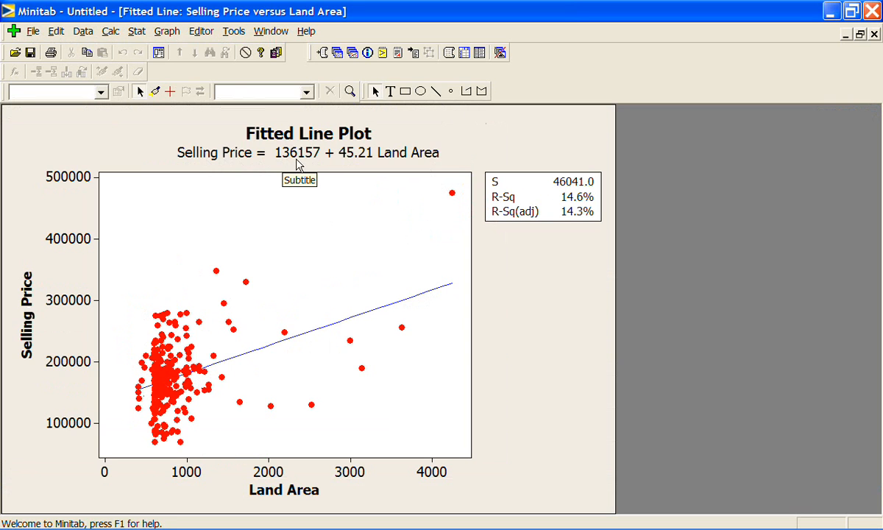
mouse_move(392, 165)
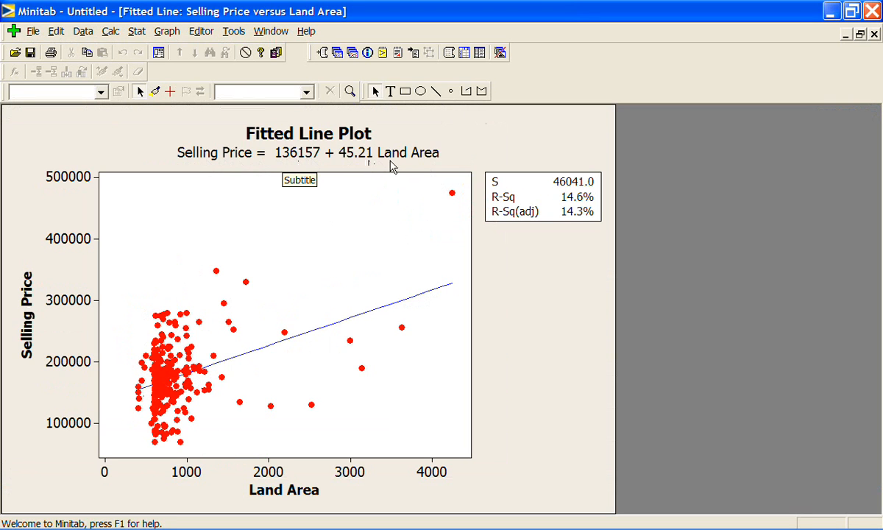
mouse_move(342, 157)
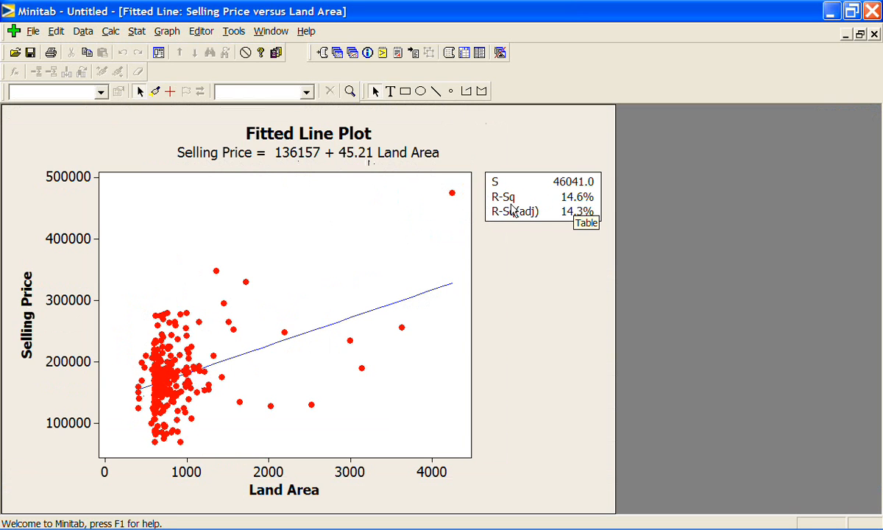
mouse_move(587, 222)
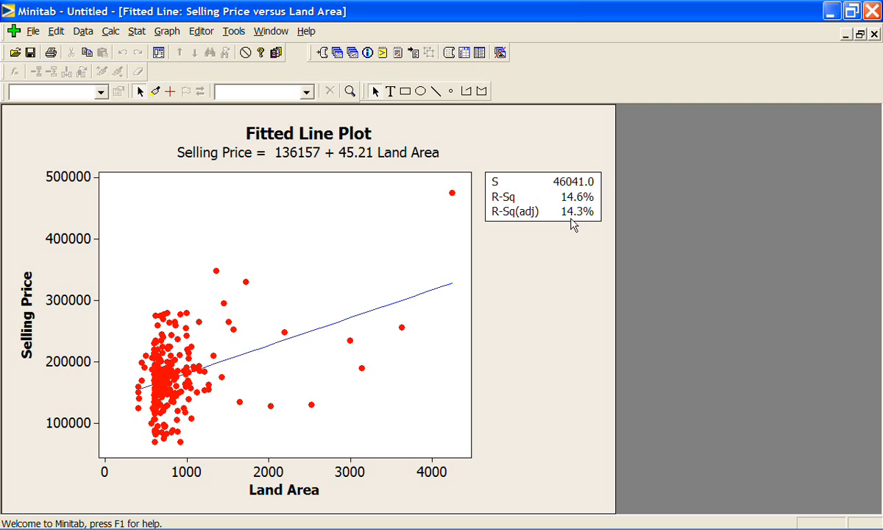
mouse_move(395, 283)
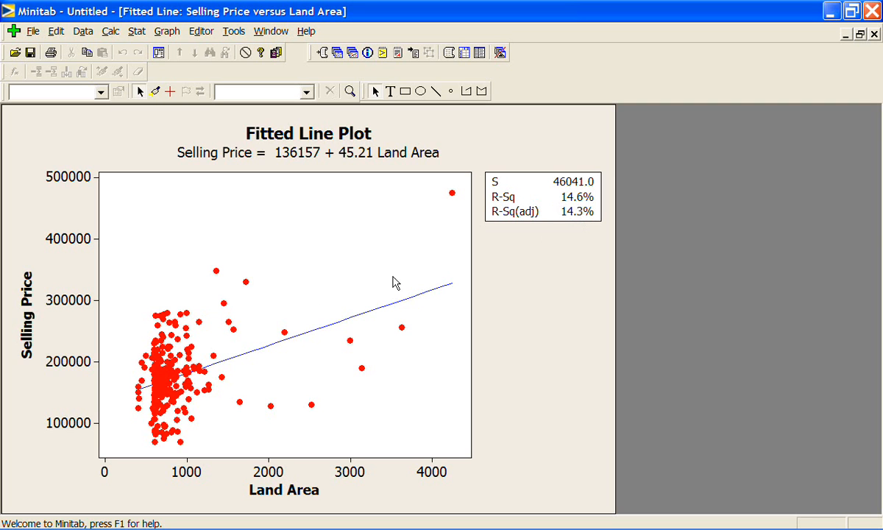
mouse_move(178, 345)
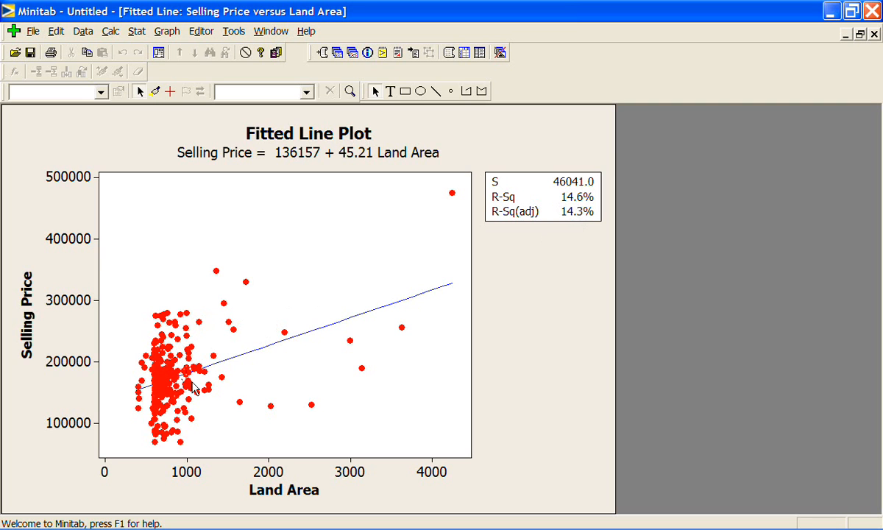
mouse_move(438, 287)
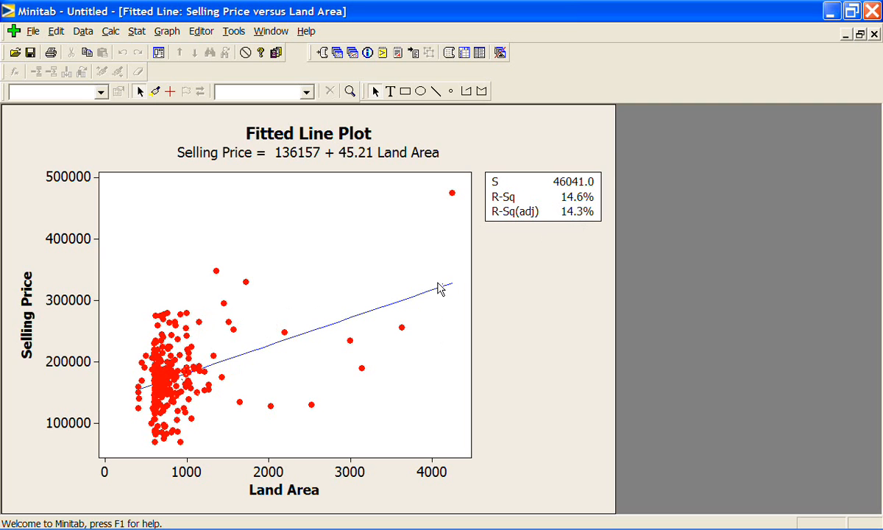
mouse_move(443, 315)
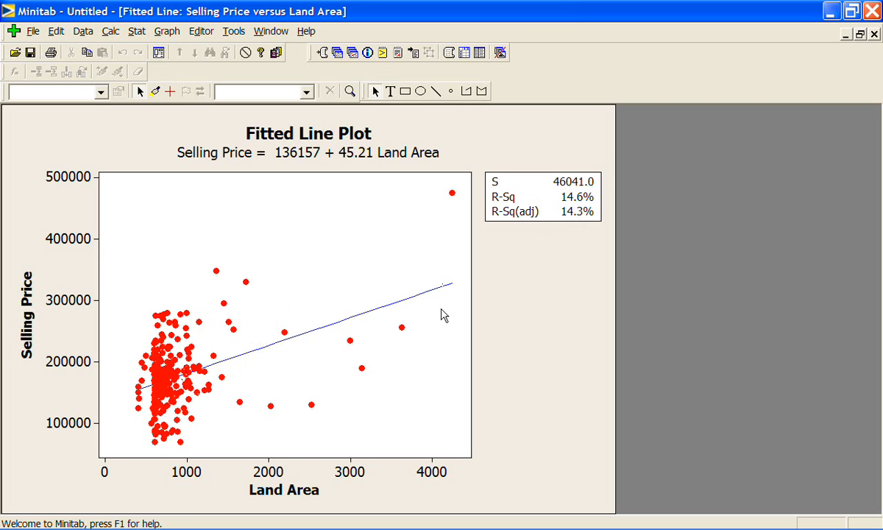
mouse_move(197, 405)
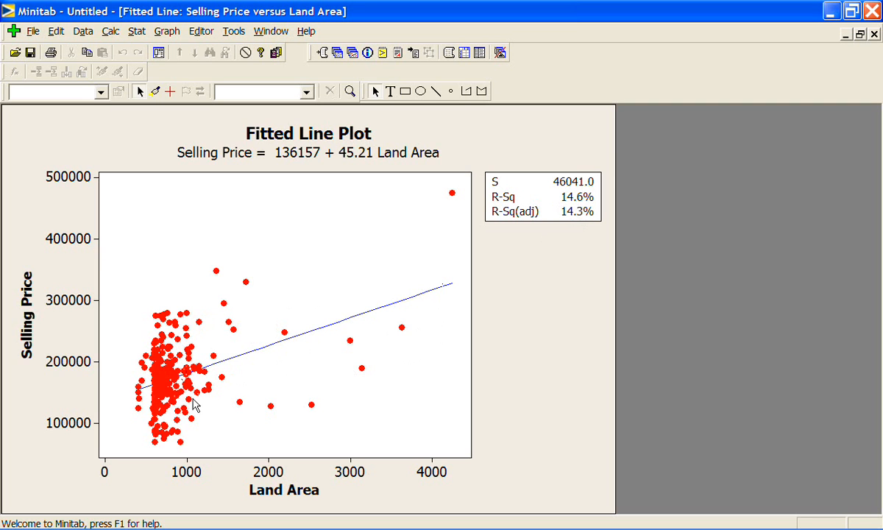
mouse_move(156, 433)
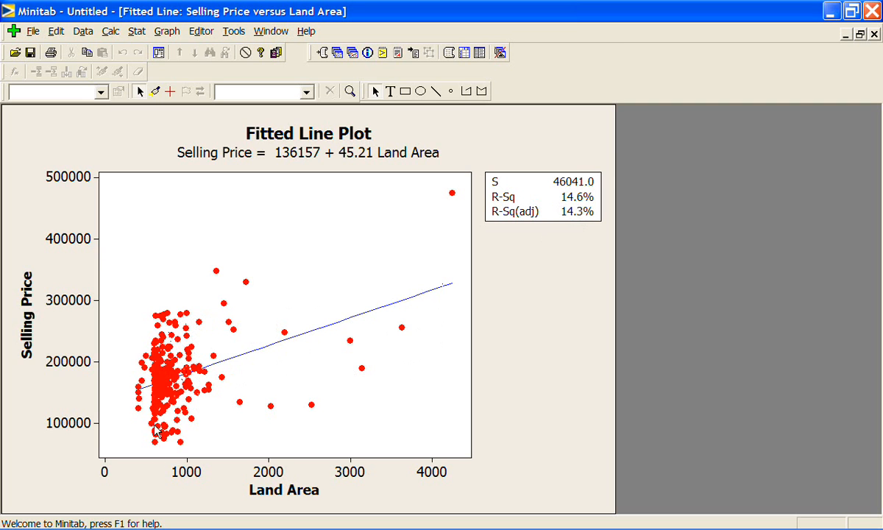
mouse_move(489, 341)
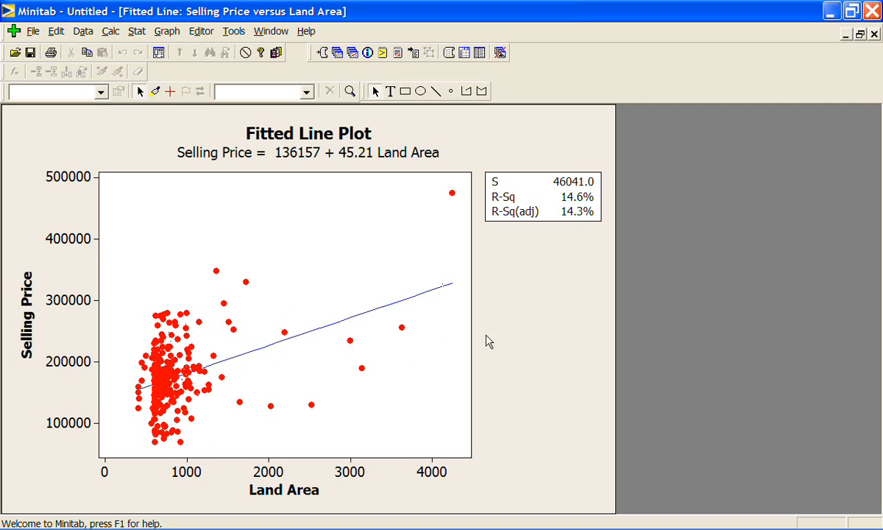
mouse_move(860, 46)
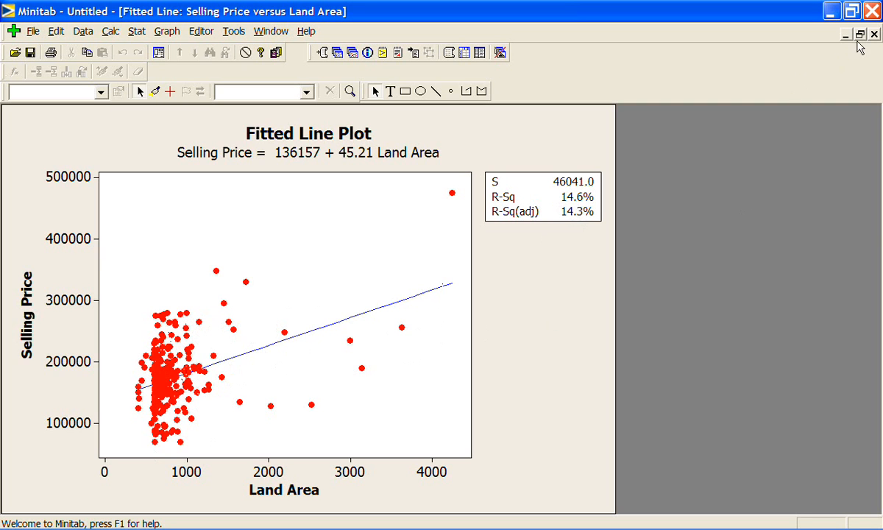
mouse_move(504, 271)
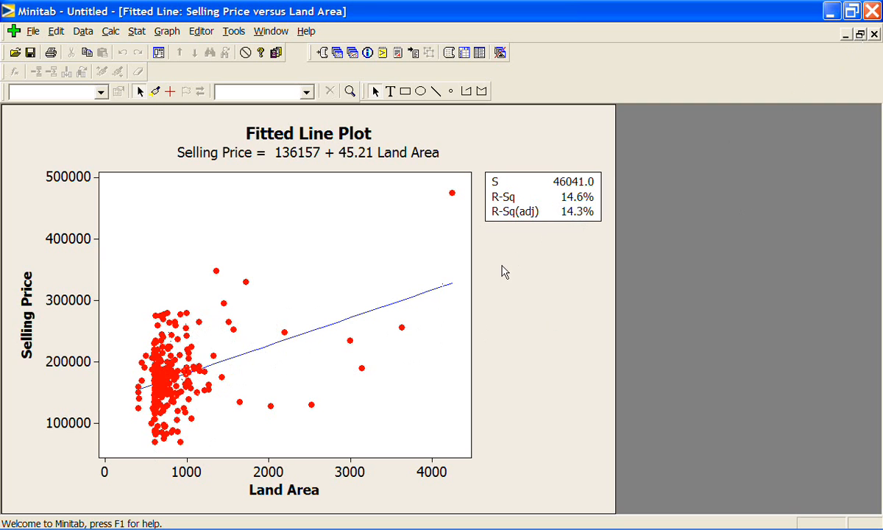
mouse_move(360, 152)
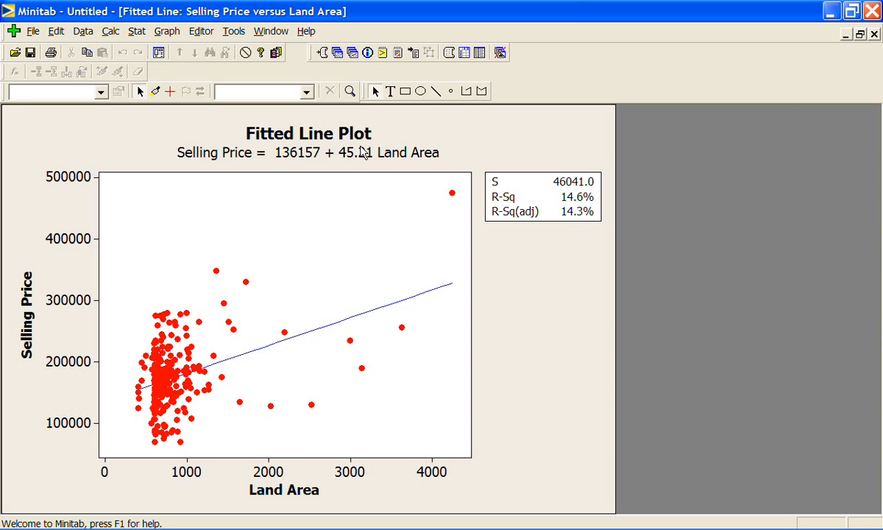
mouse_move(388, 324)
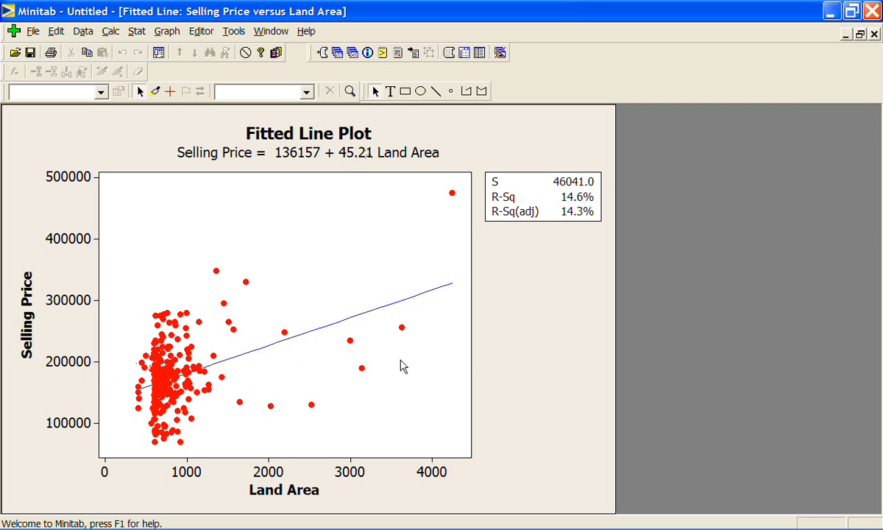
mouse_move(329, 372)
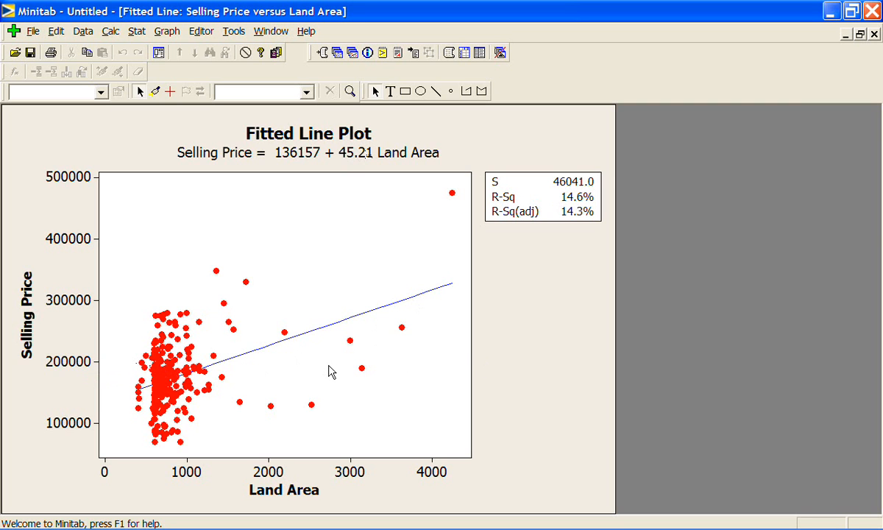
mouse_move(146, 307)
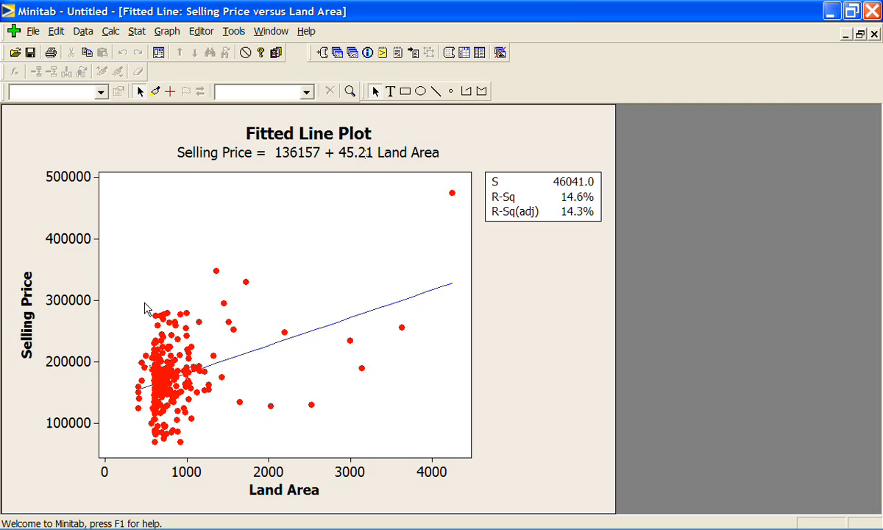
mouse_move(213, 230)
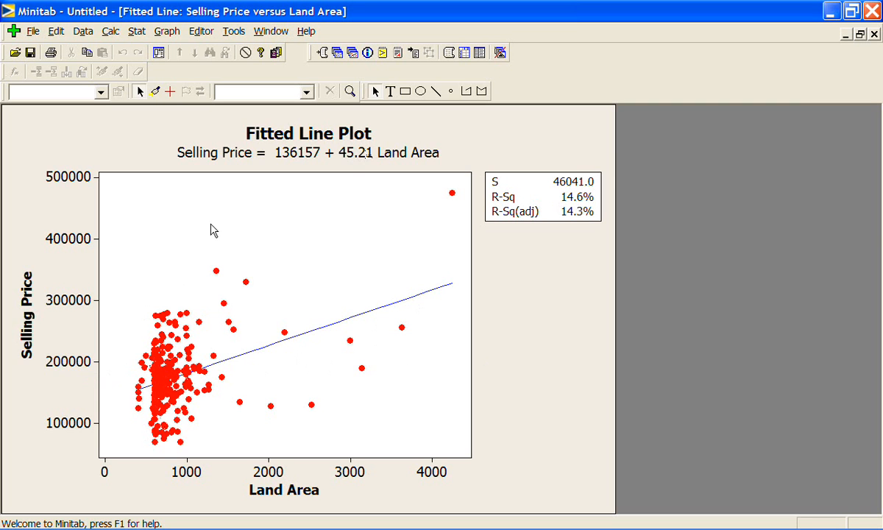
mouse_move(868, 62)
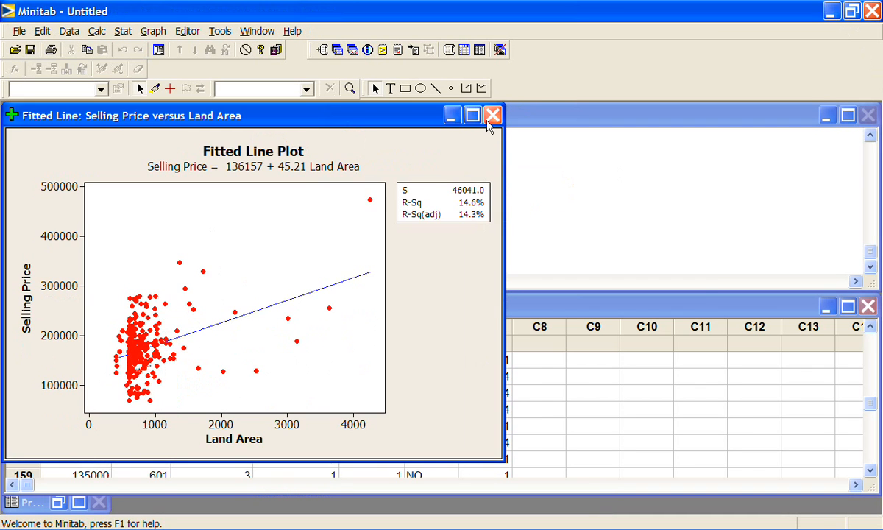
Close the fitted line plot and choose Stat > Regression > Regression.
left_click(492, 115)
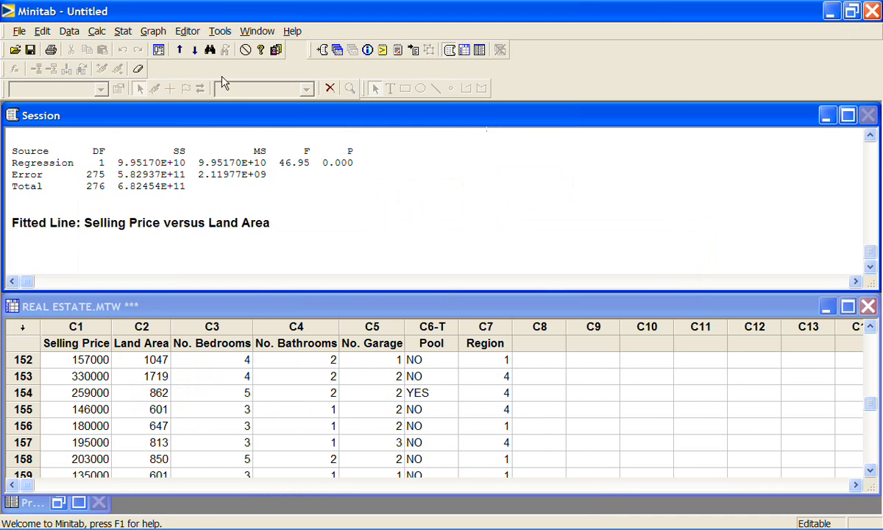
left_click(123, 31)
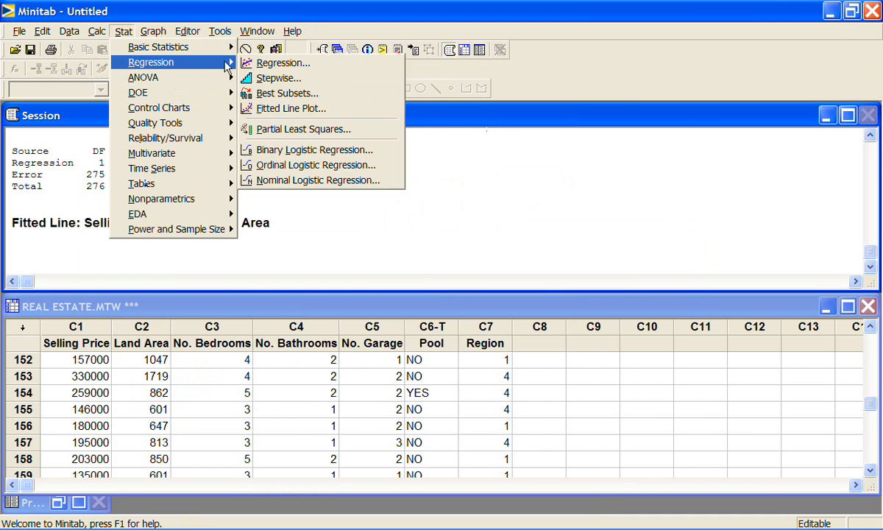
left_click(278, 63)
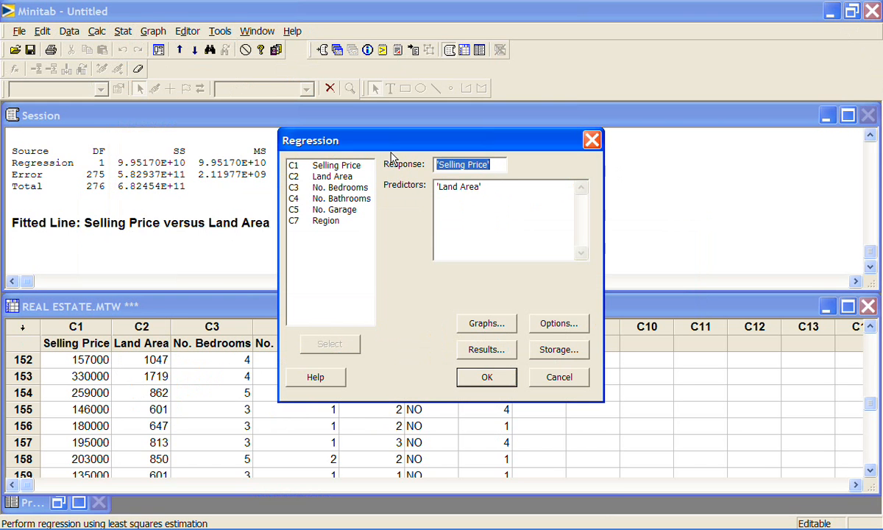
Specify Selling Price on Land Area with standardized four-in-one residual graphs.
left_click(486, 164)
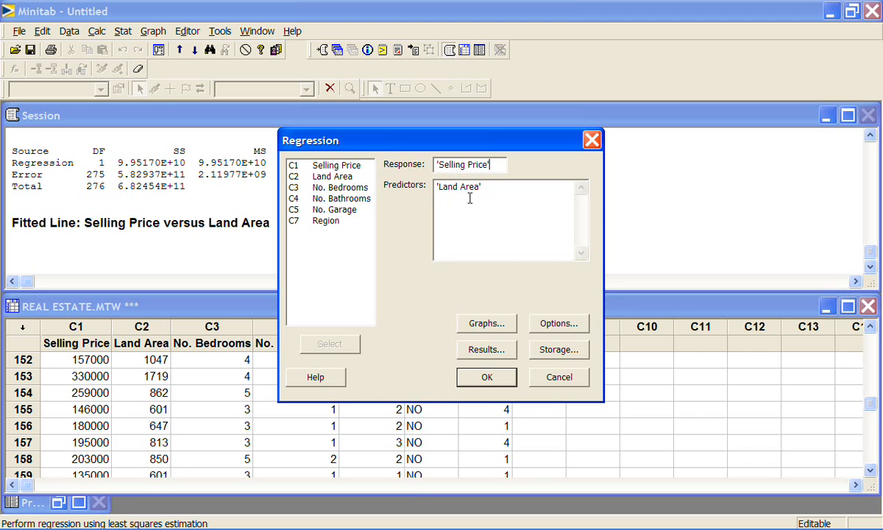
left_click(485, 323)
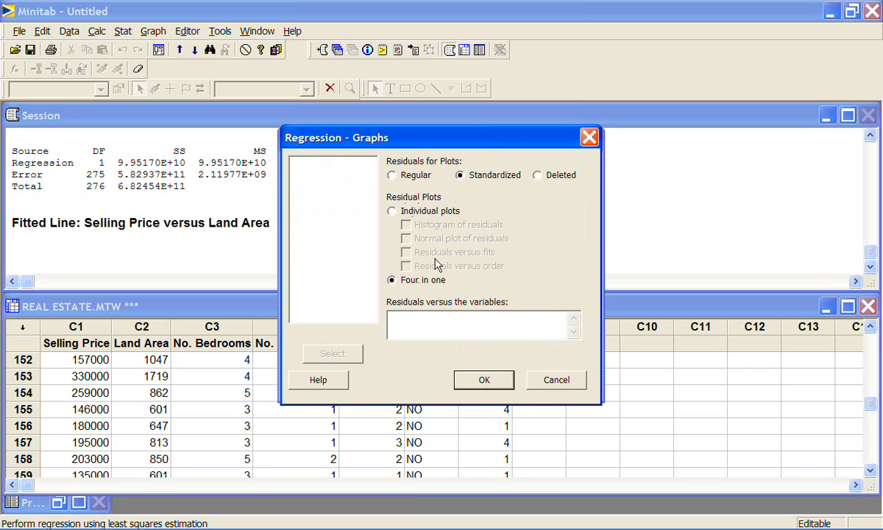
left_click(483, 380)
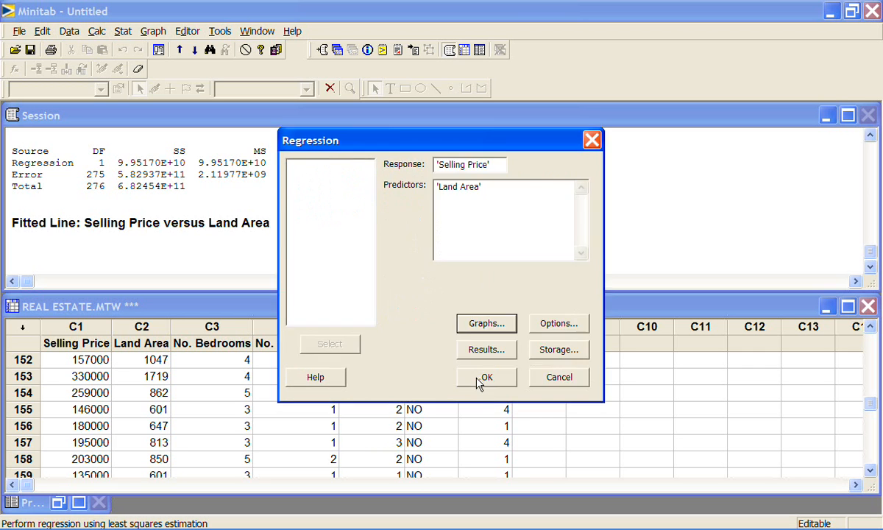
Run the regression and highlight the 0.000 p-values for the constant and Land Area.
left_click(486, 377)
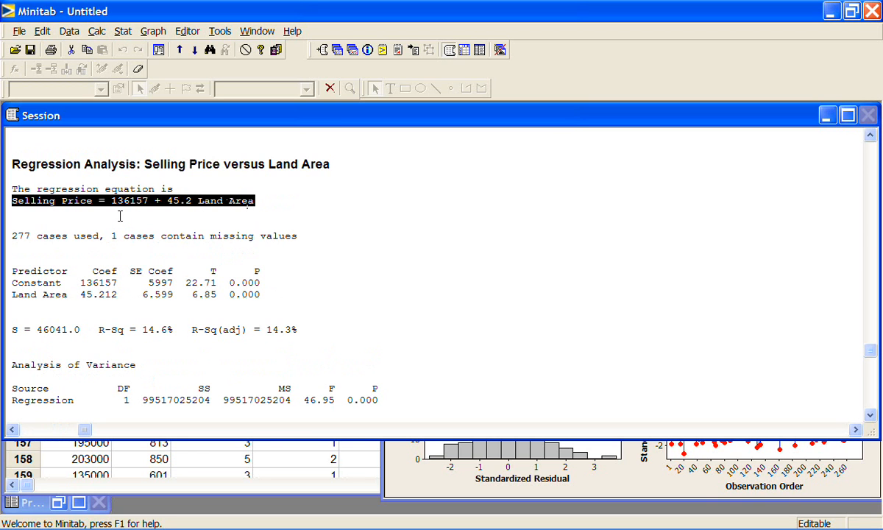
mouse_move(239, 214)
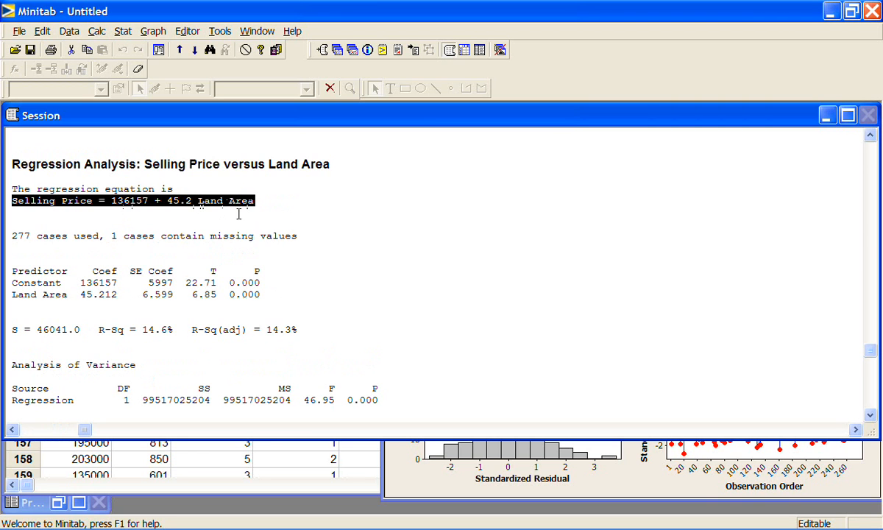
mouse_move(136, 282)
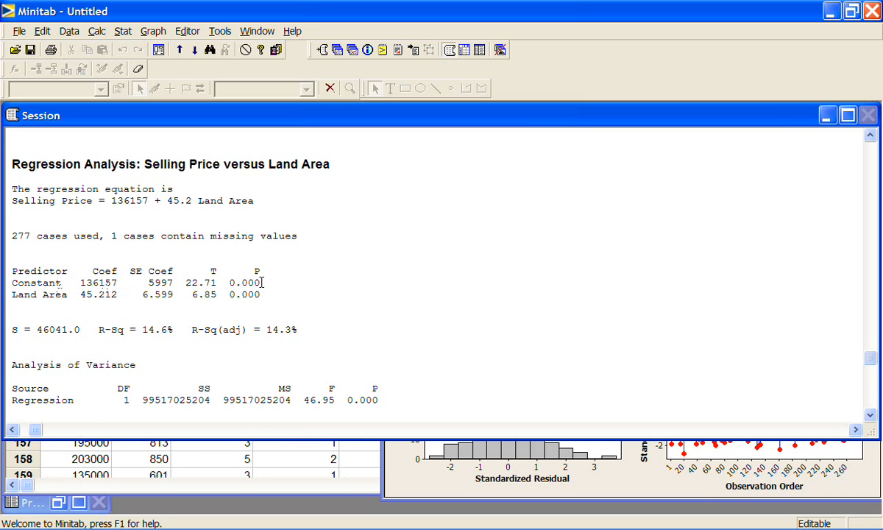
double_click(244, 282)
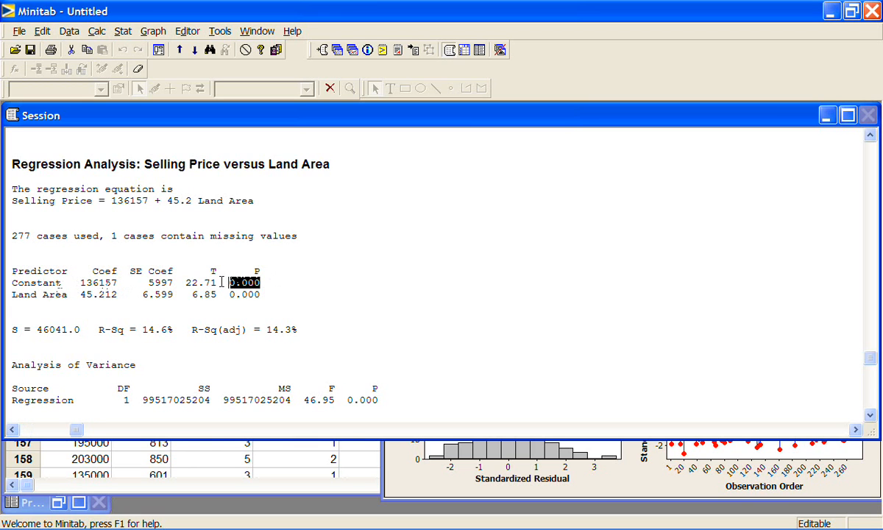
mouse_move(131, 284)
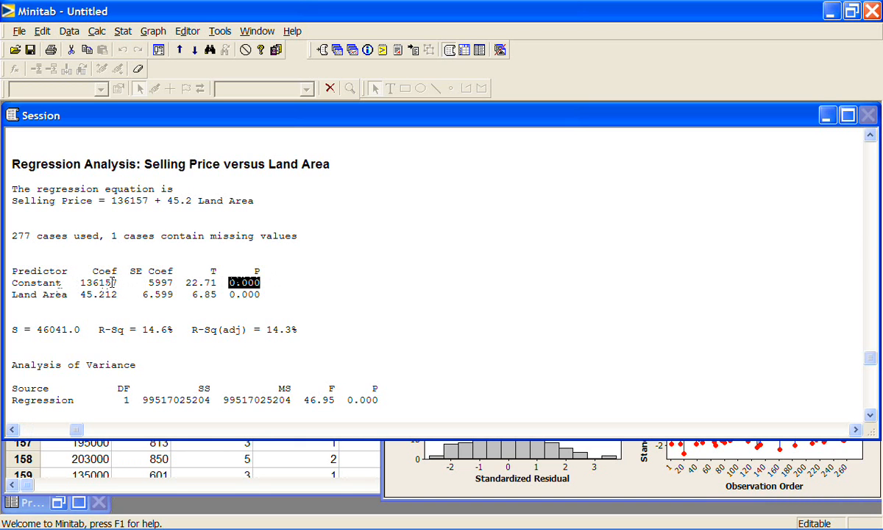
mouse_move(118, 282)
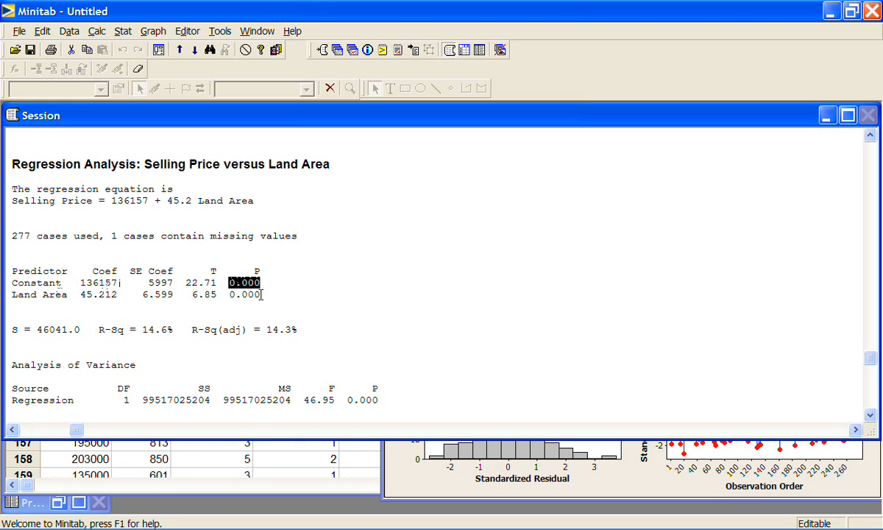
left_click(244, 294)
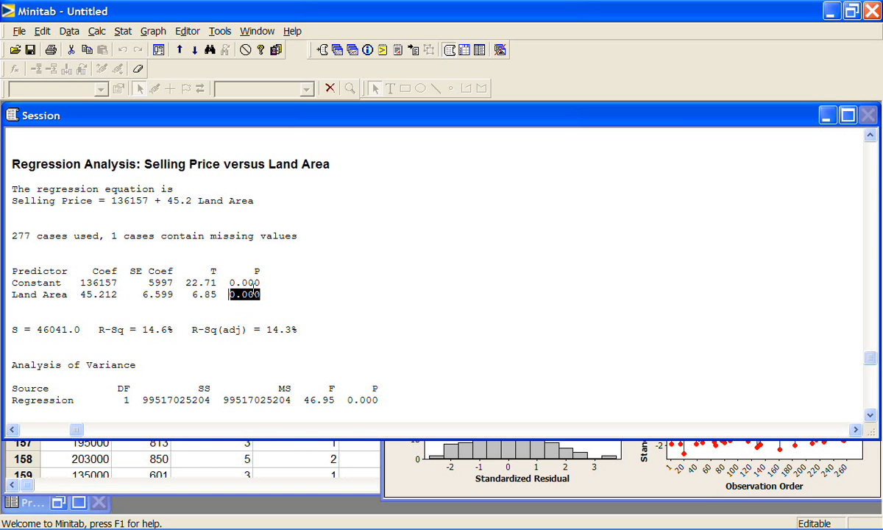
mouse_move(252, 288)
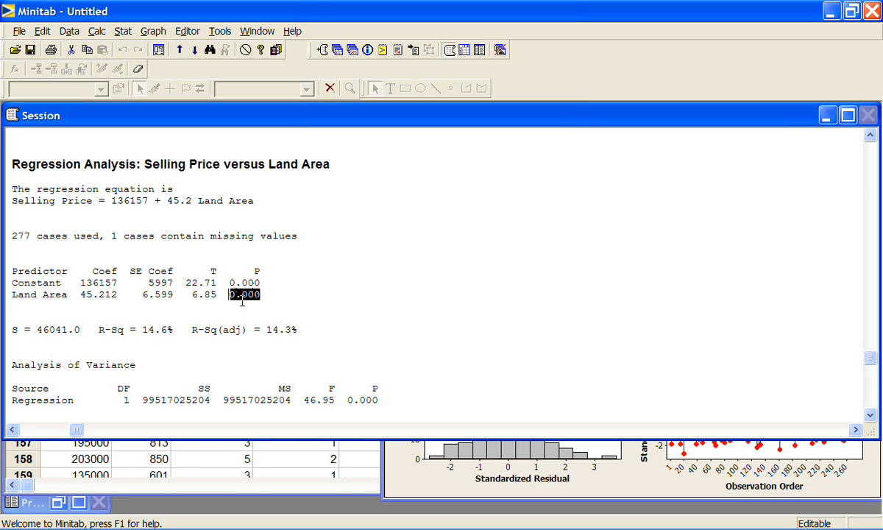
mouse_move(294, 331)
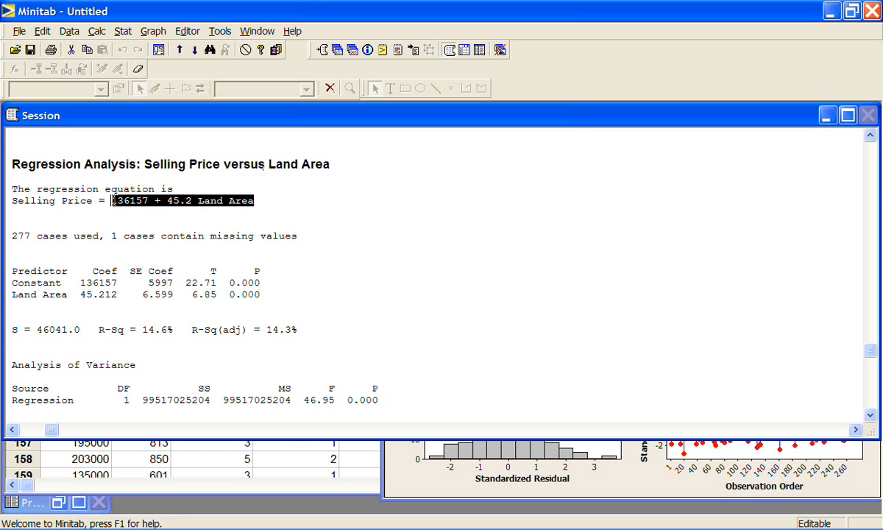
mouse_move(278, 321)
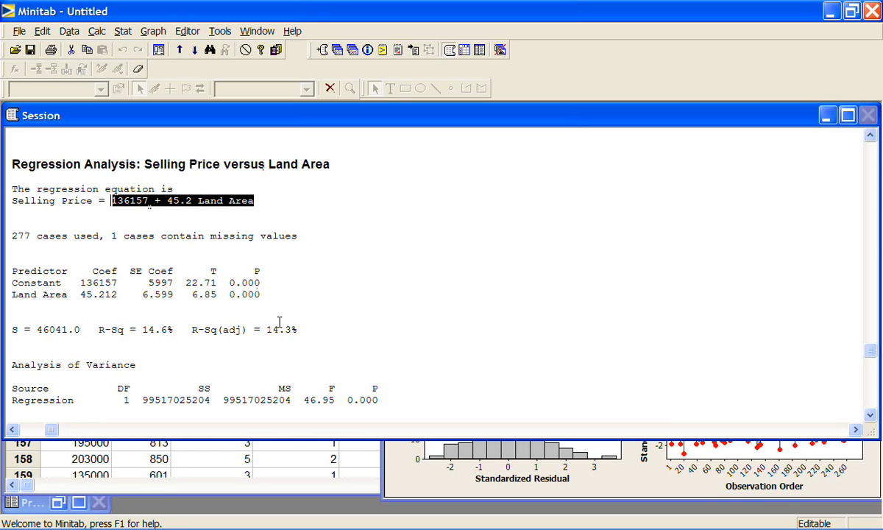
mouse_move(264, 286)
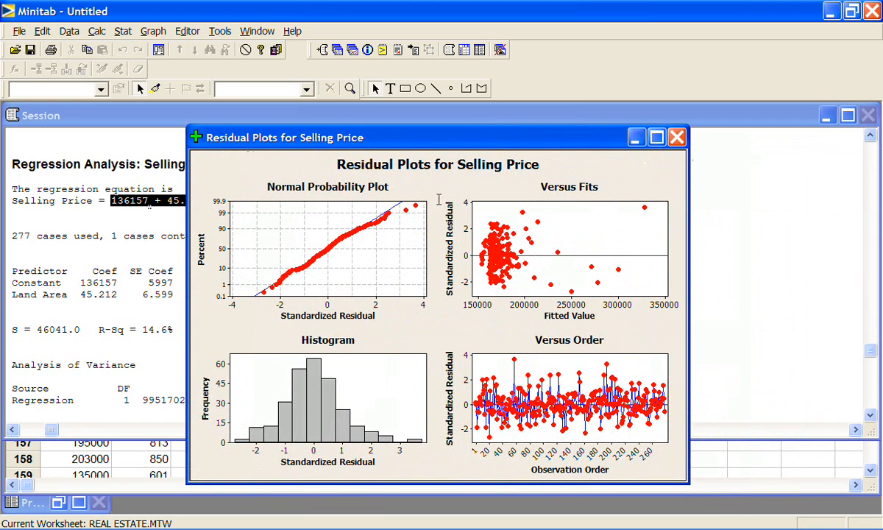
mouse_move(347, 305)
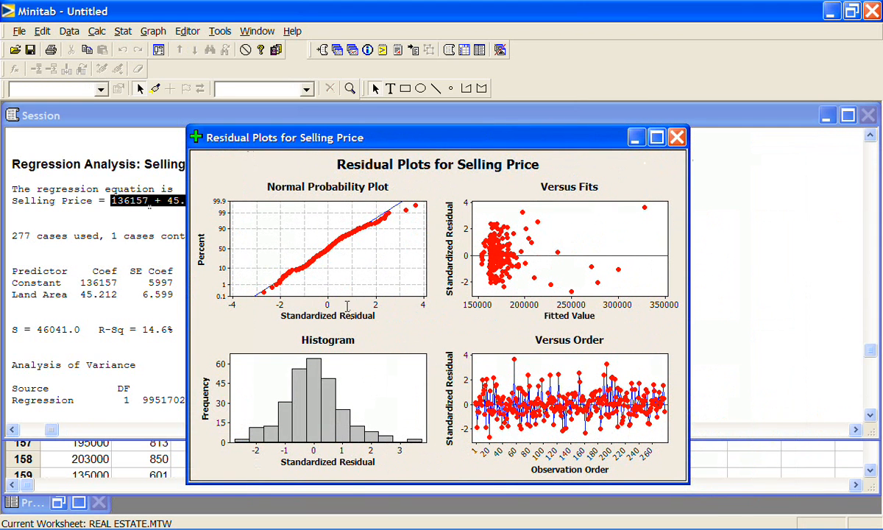
mouse_move(459, 366)
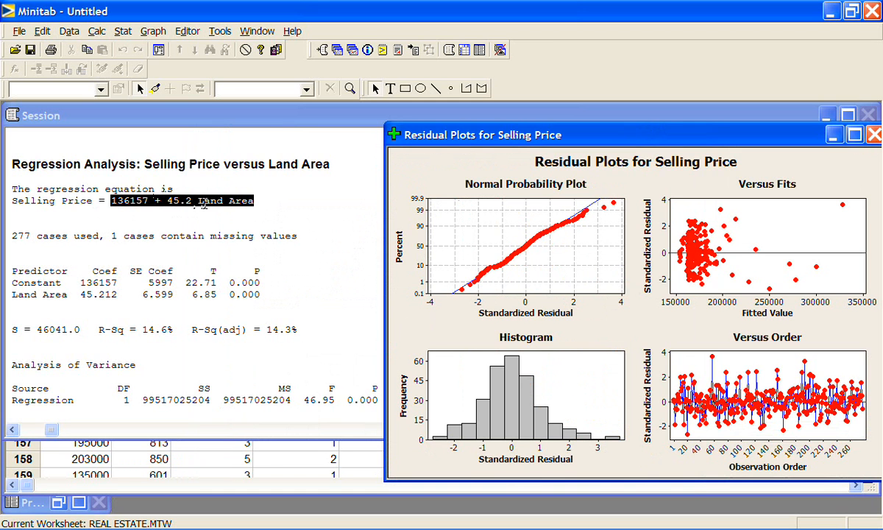
mouse_move(318, 243)
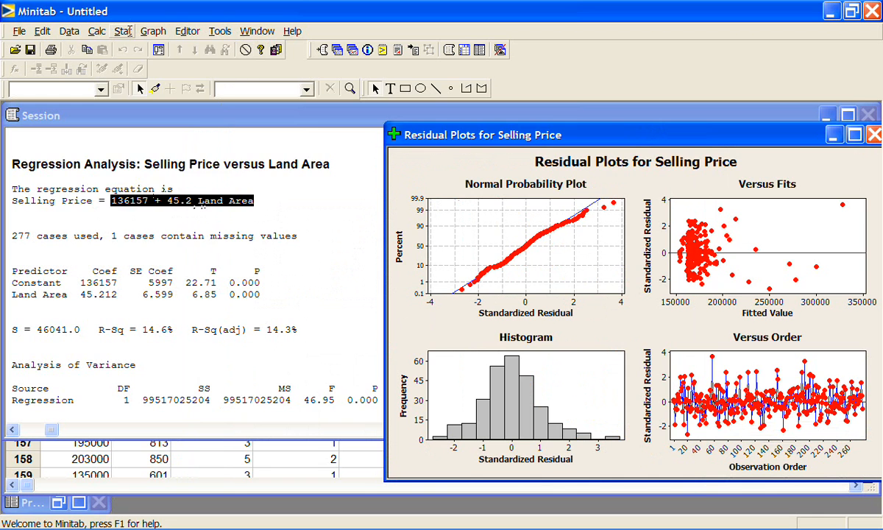
Rerun Fitted Line Plot to redisplay Selling Price versus Land Area with equation 136157 + 45.21.
left_click(123, 31)
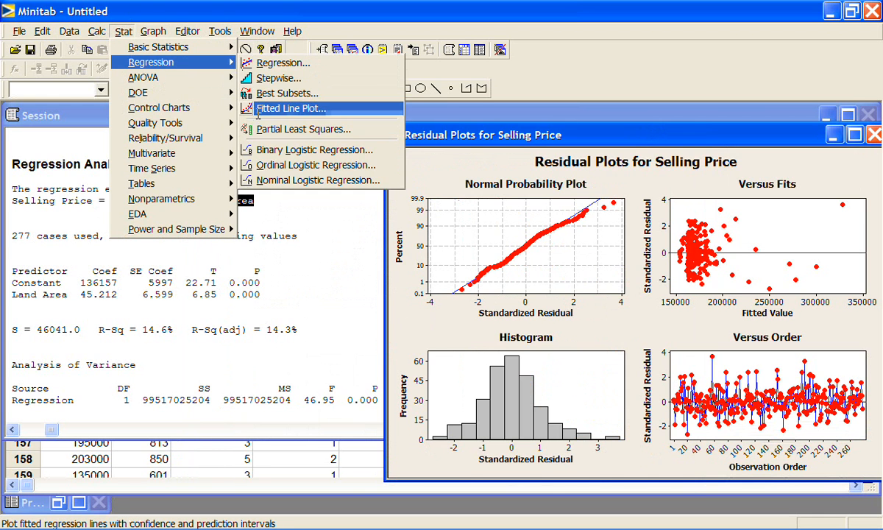
left_click(289, 108)
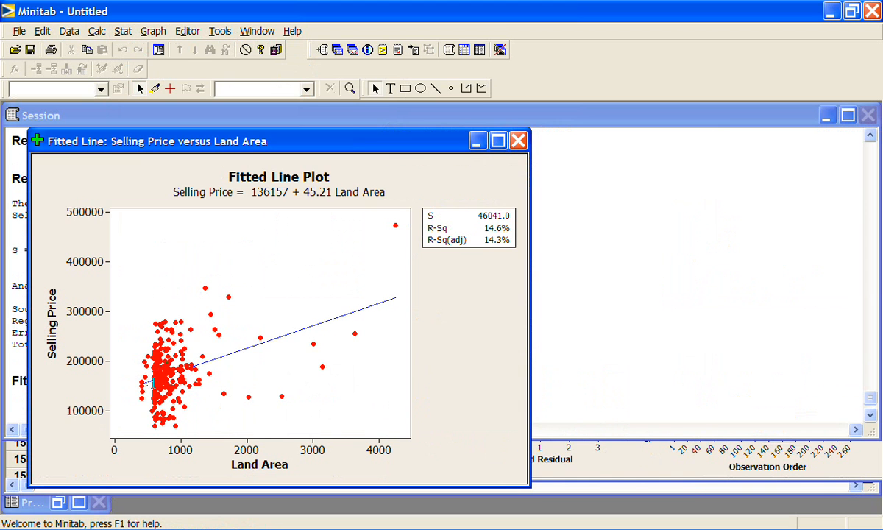
mouse_move(370, 326)
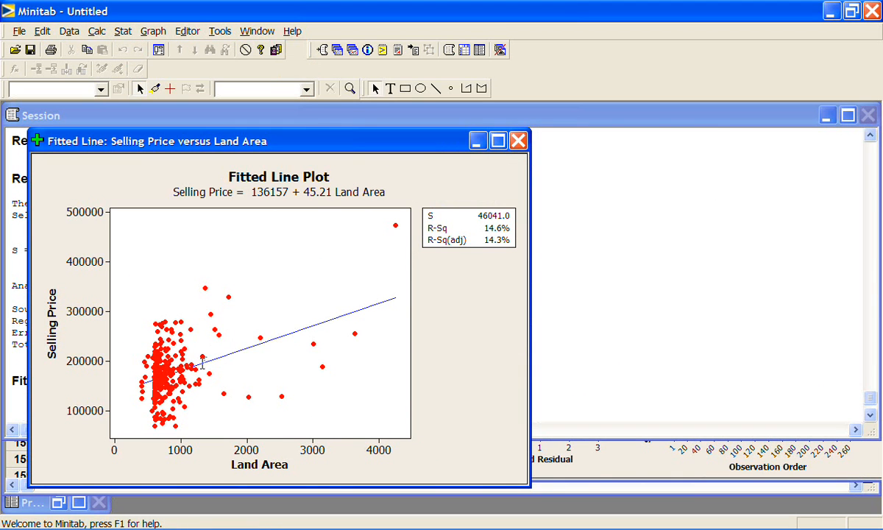
mouse_move(202, 357)
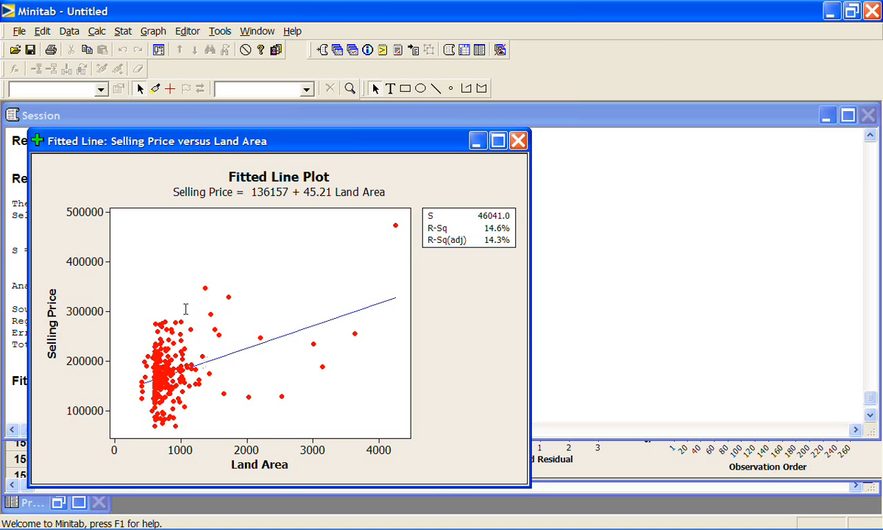
mouse_move(219, 313)
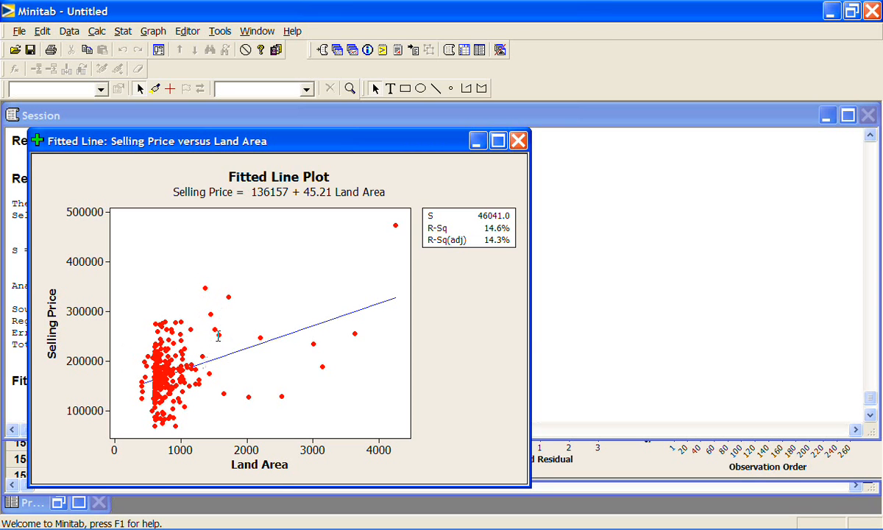
mouse_move(278, 366)
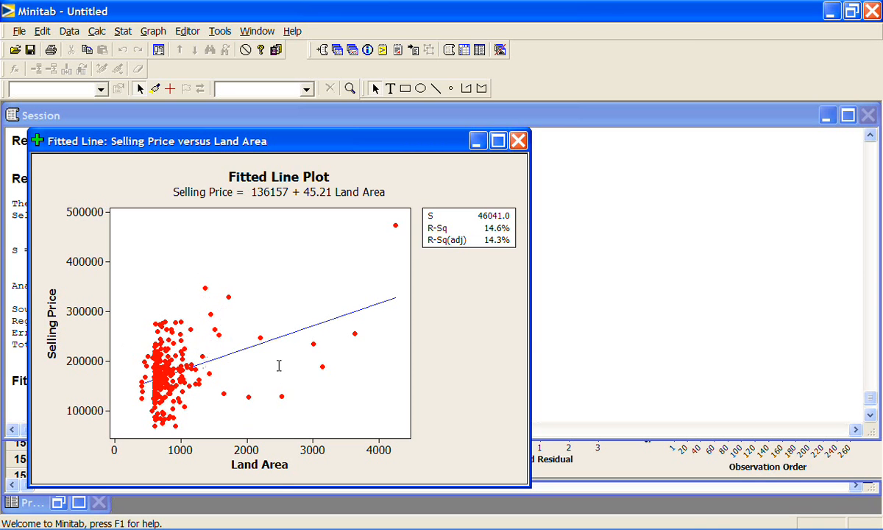
mouse_move(578, 470)
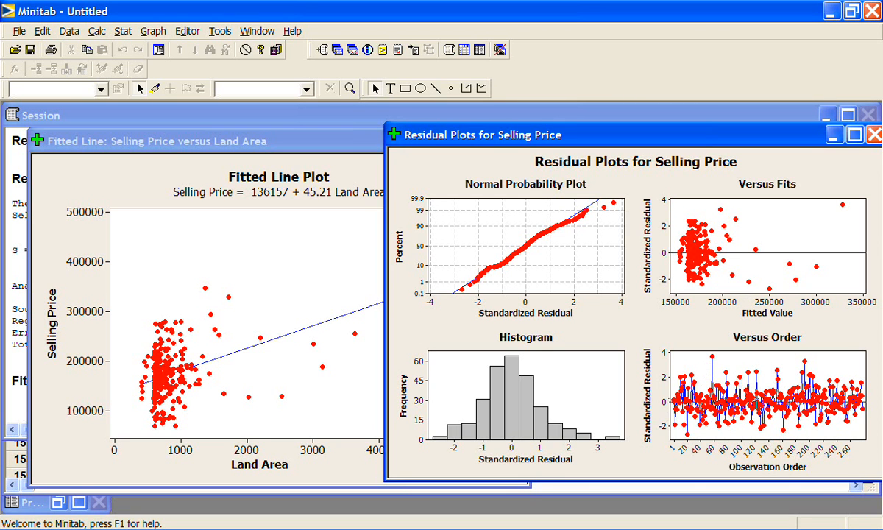
mouse_move(757, 402)
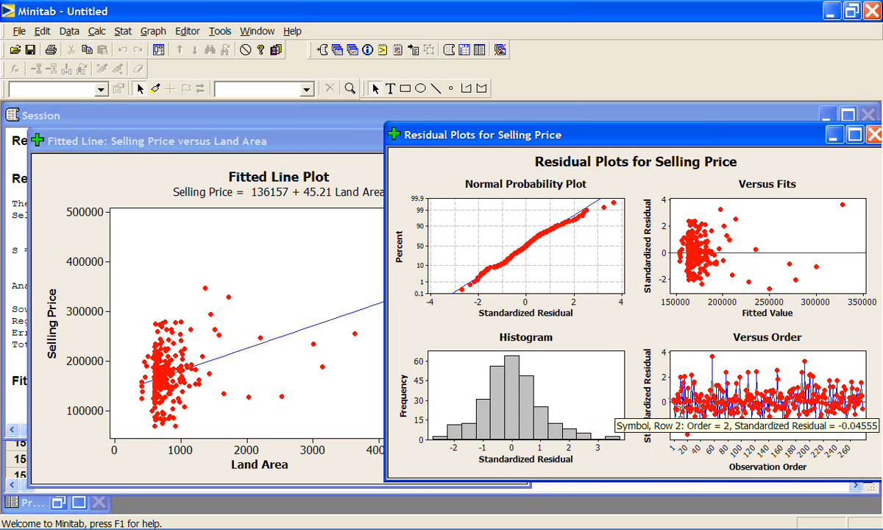
mouse_move(861, 396)
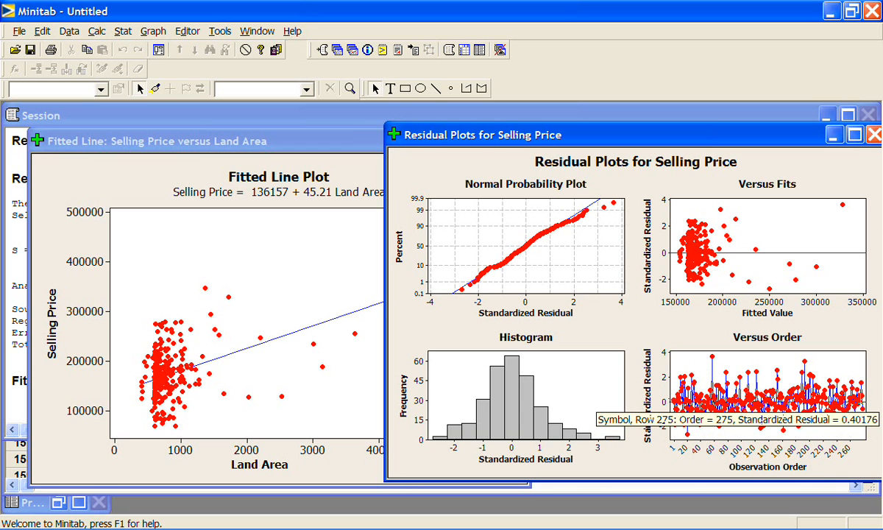
mouse_move(857, 401)
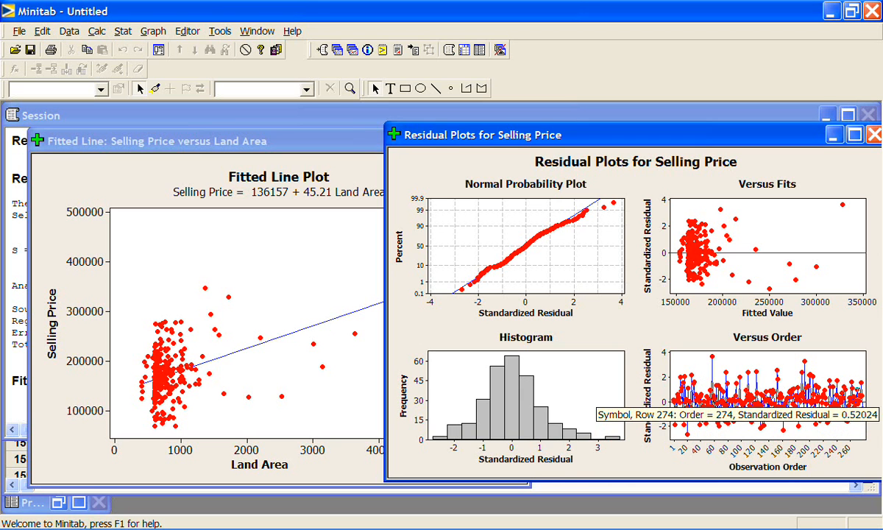
mouse_move(725, 206)
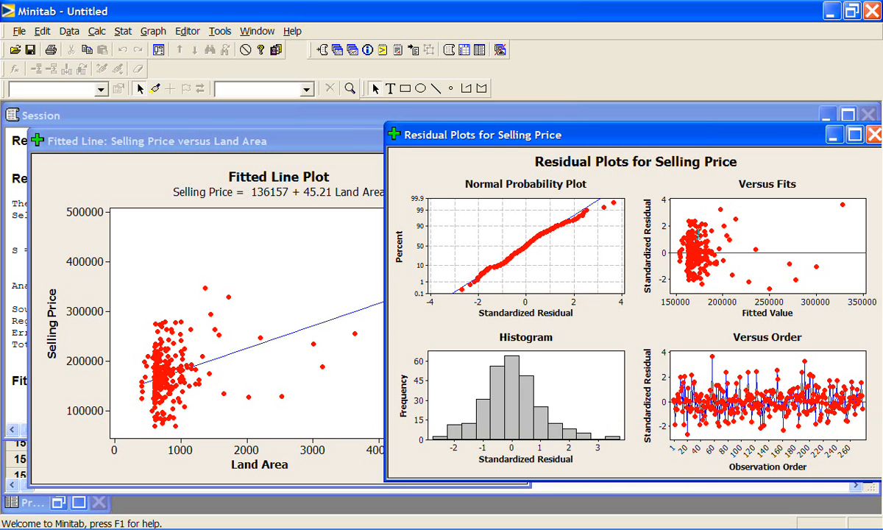
mouse_move(715, 237)
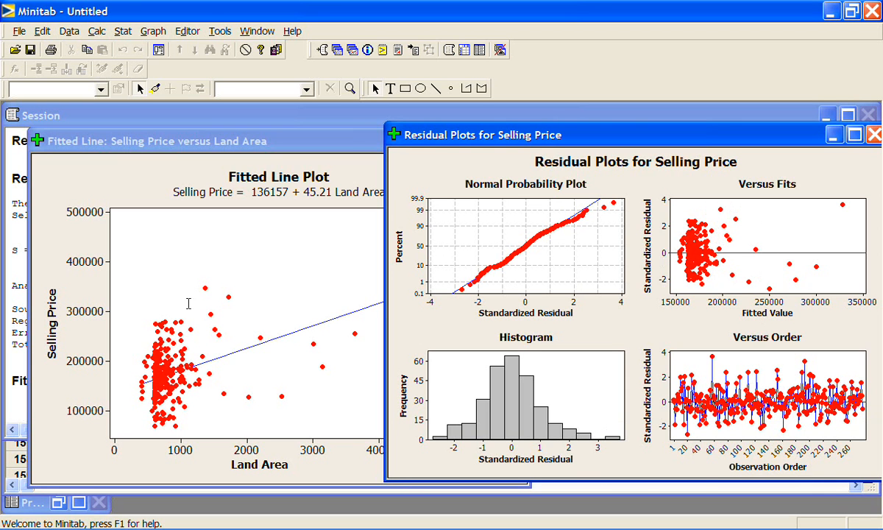
mouse_move(204, 357)
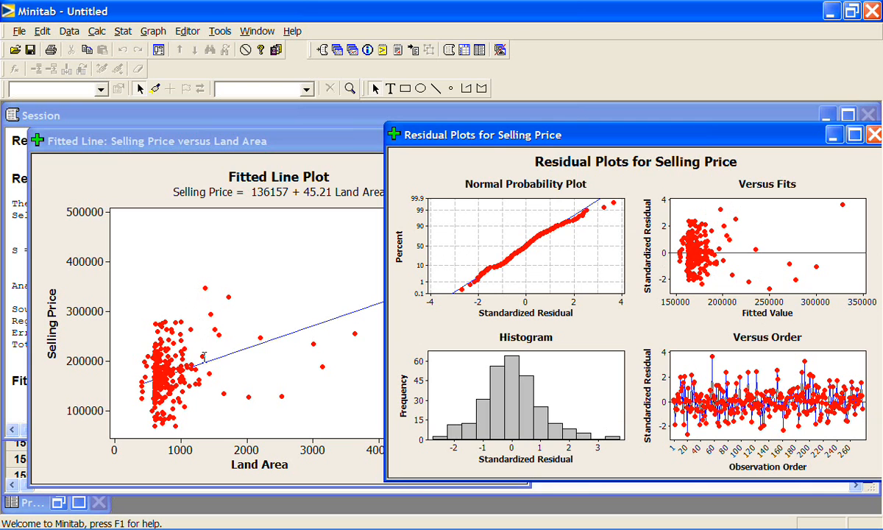
mouse_move(204, 363)
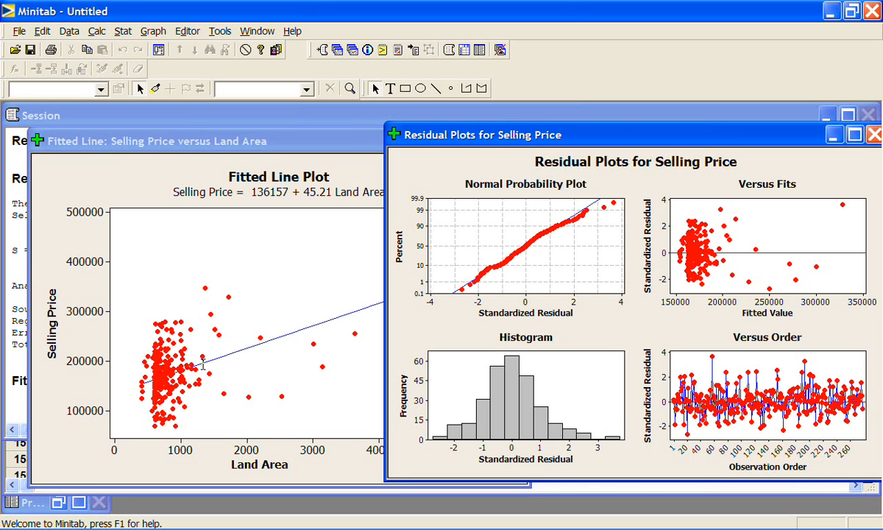
mouse_move(354, 334)
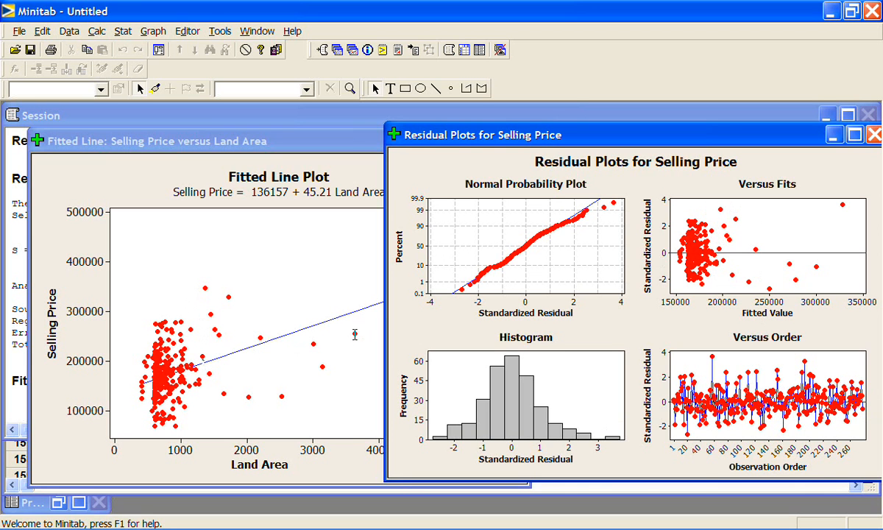
mouse_move(747, 278)
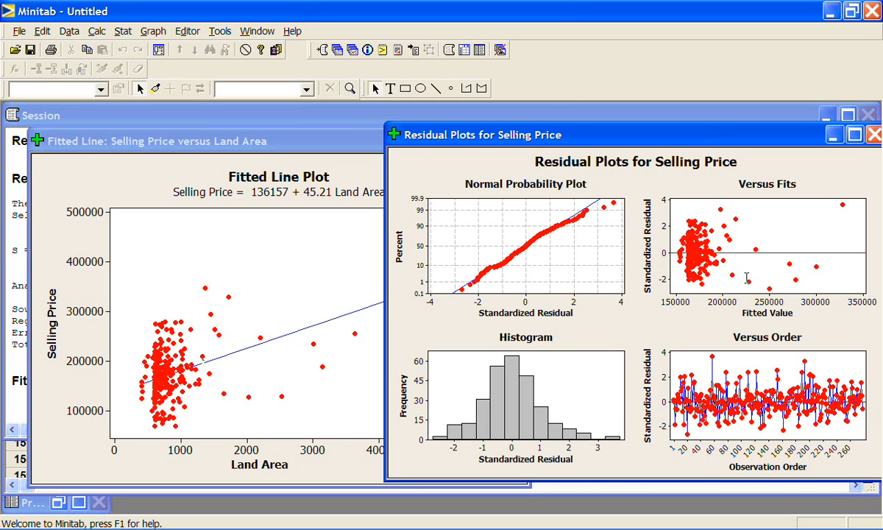
mouse_move(240, 391)
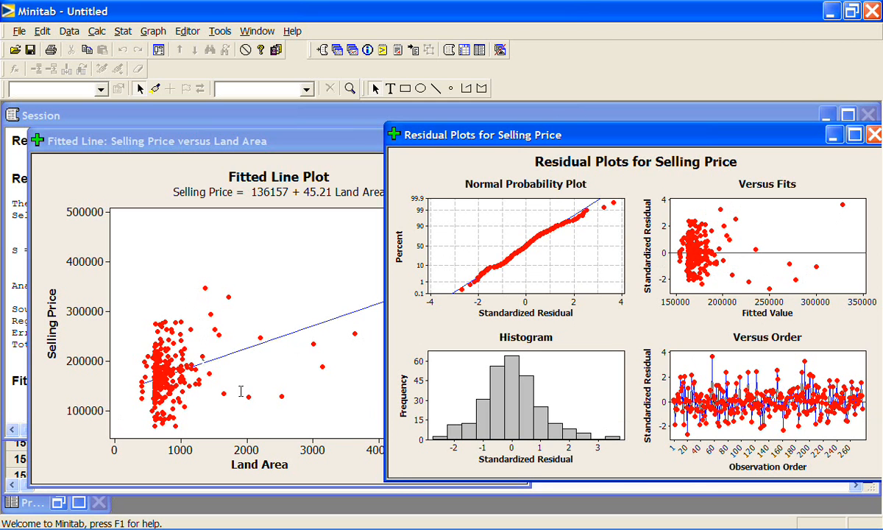
mouse_move(343, 331)
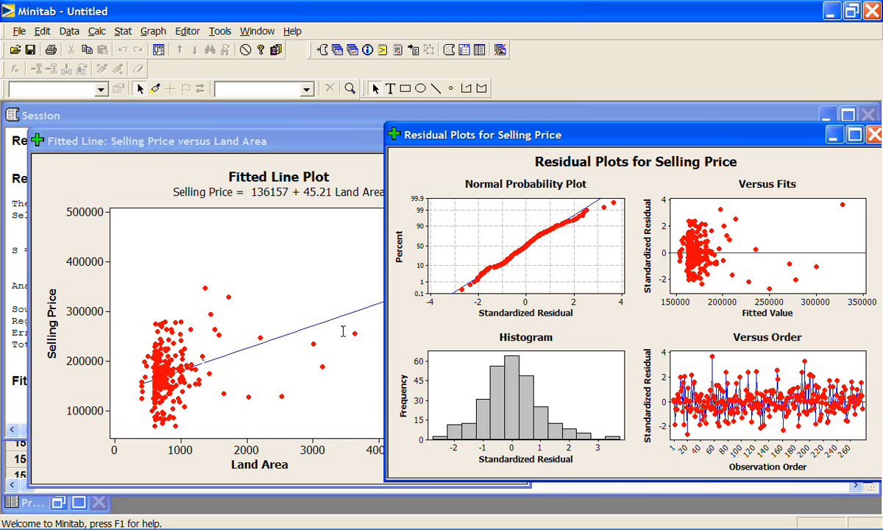
mouse_move(348, 345)
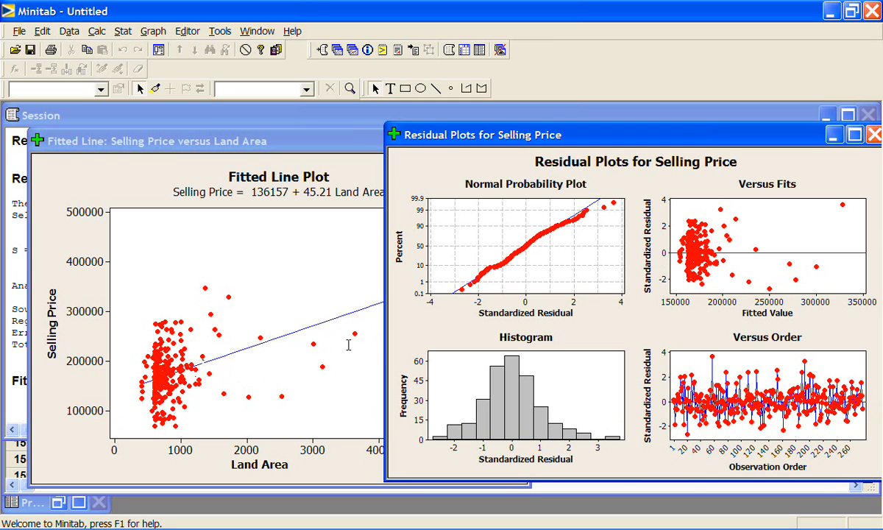
mouse_move(754, 268)
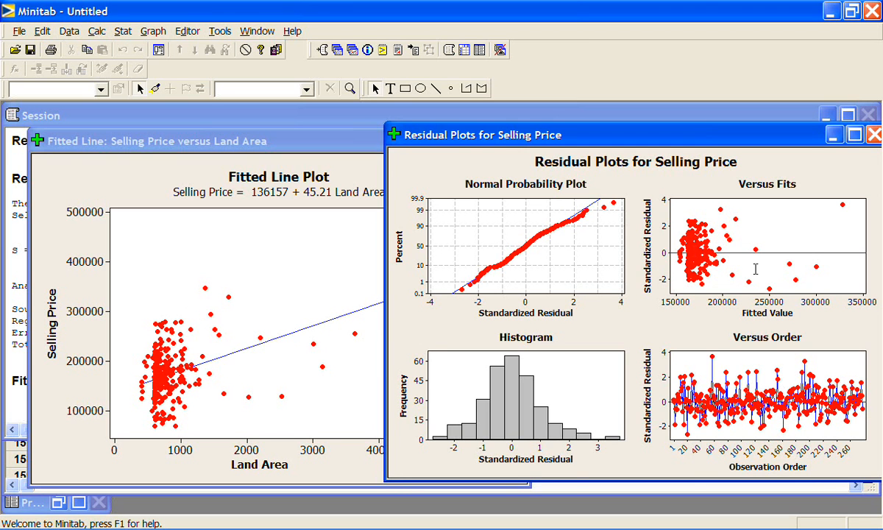
mouse_move(830, 240)
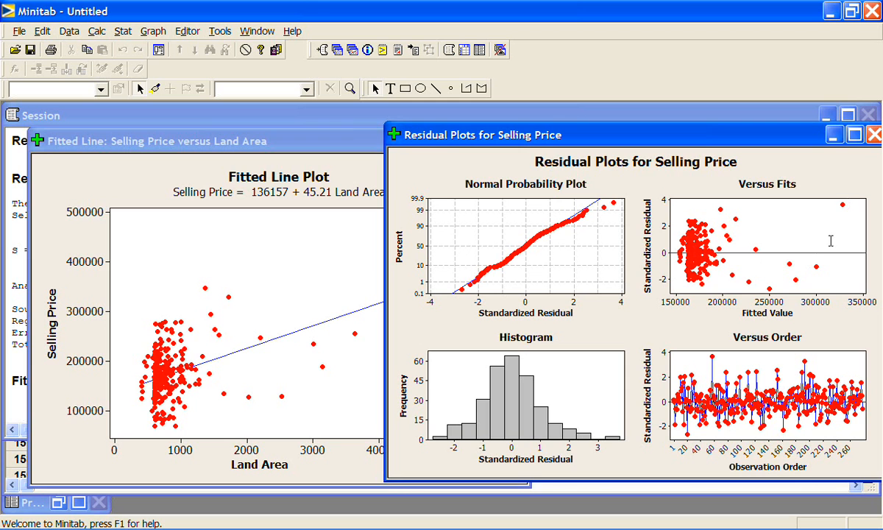
mouse_move(780, 287)
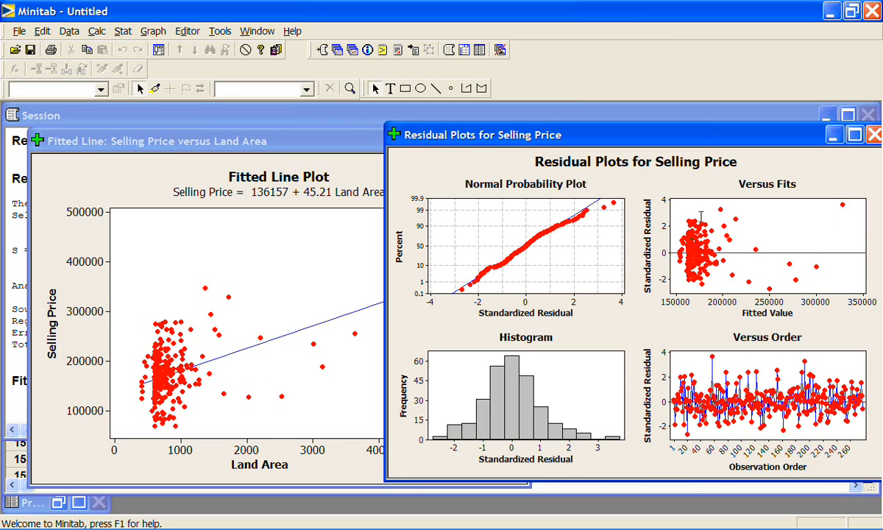
mouse_move(843, 210)
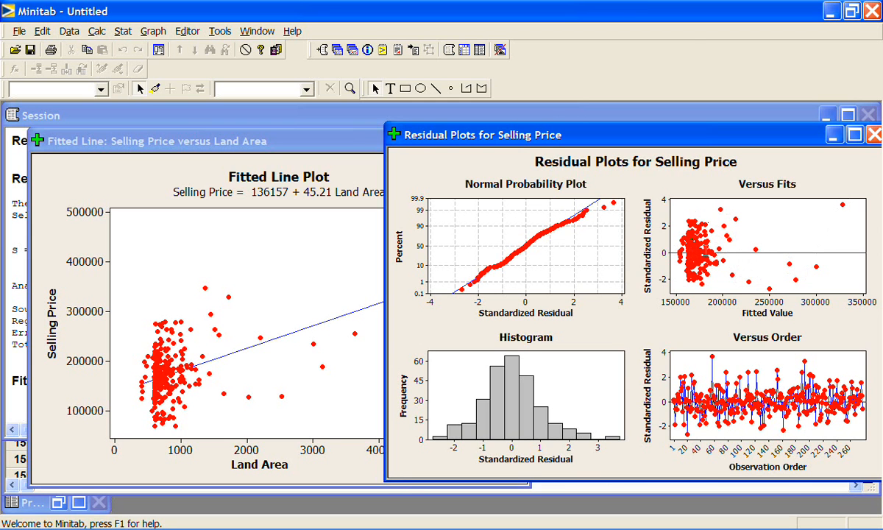
mouse_move(747, 263)
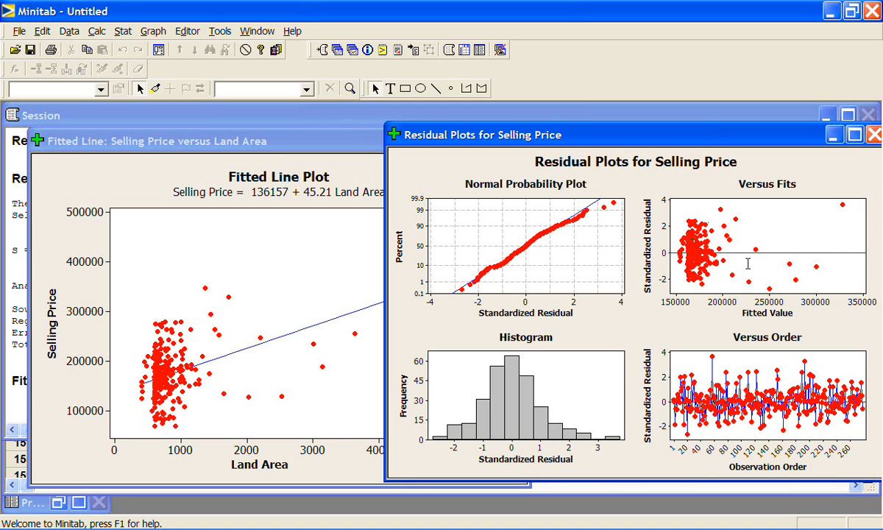
mouse_move(625, 286)
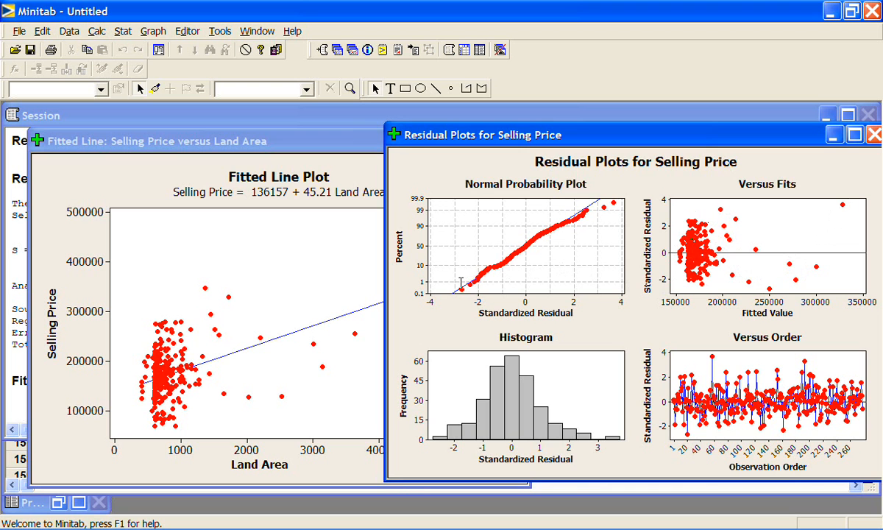
mouse_move(460, 283)
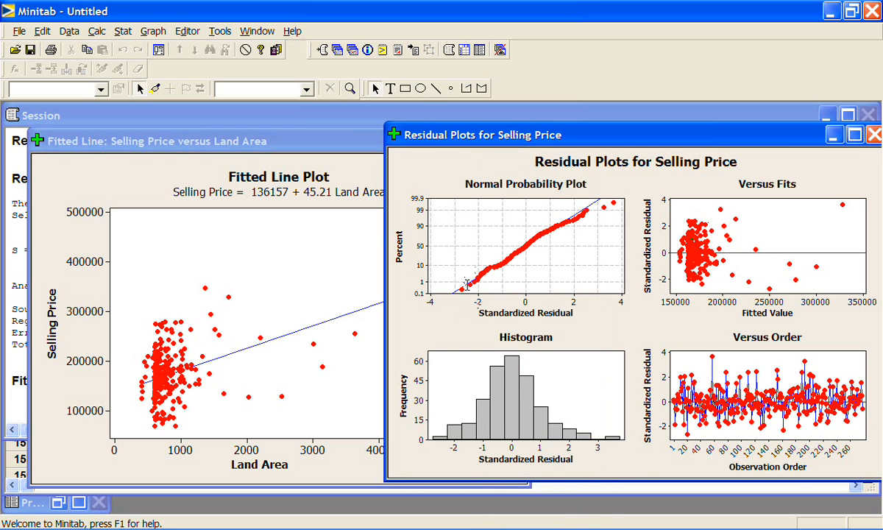
mouse_move(475, 278)
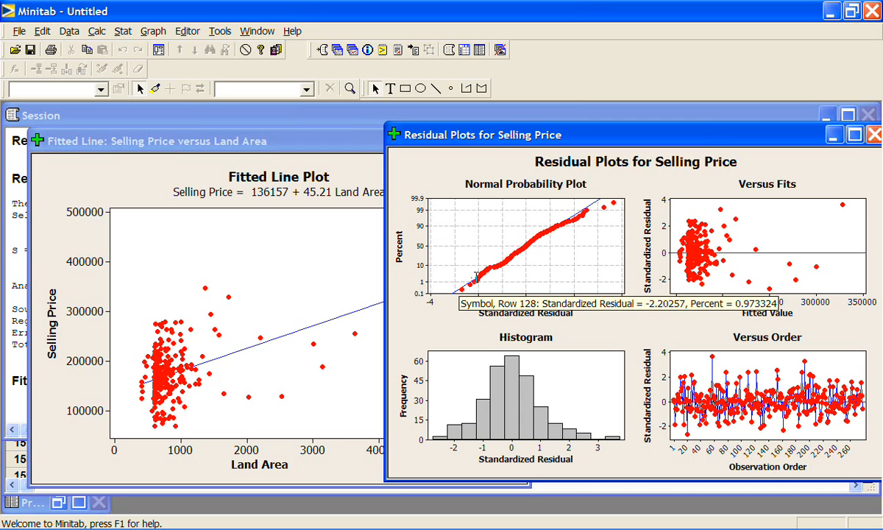
mouse_move(491, 237)
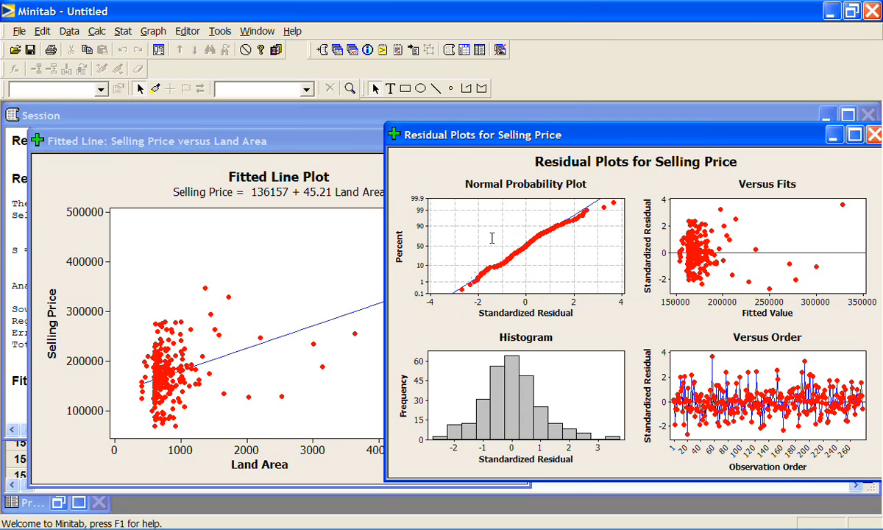
mouse_move(498, 255)
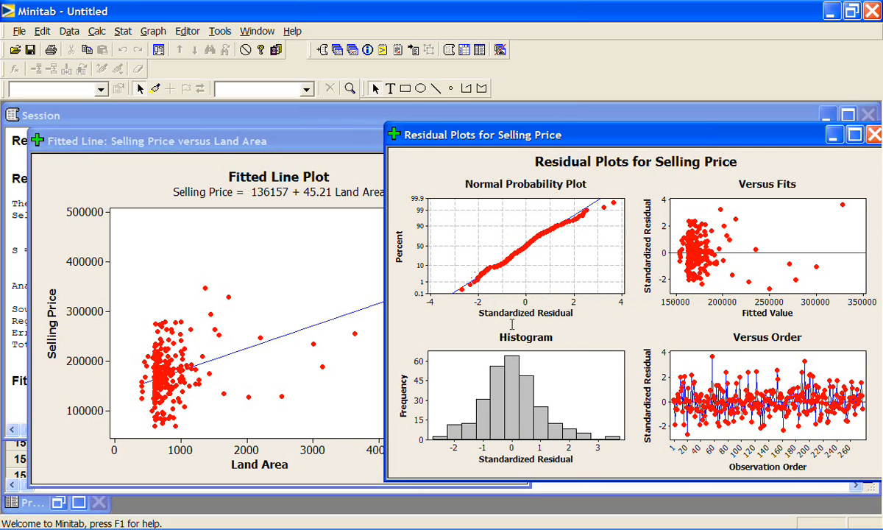
mouse_move(511, 446)
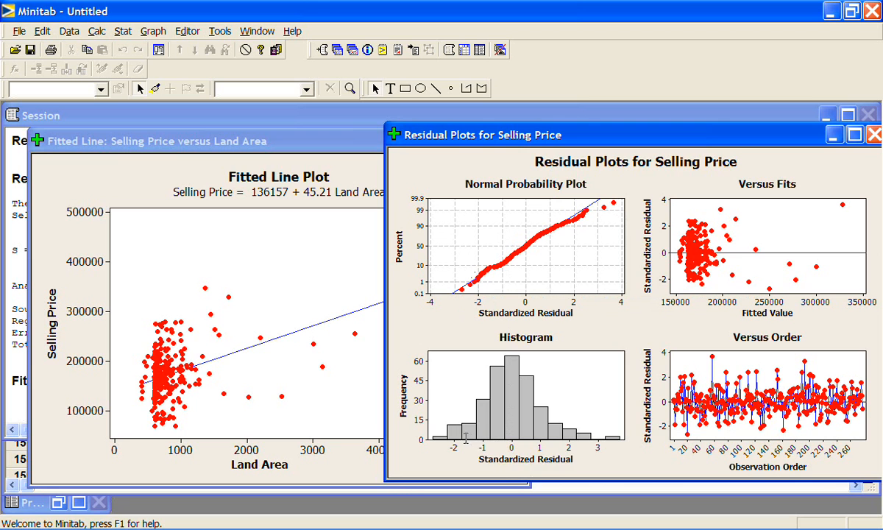
mouse_move(470, 409)
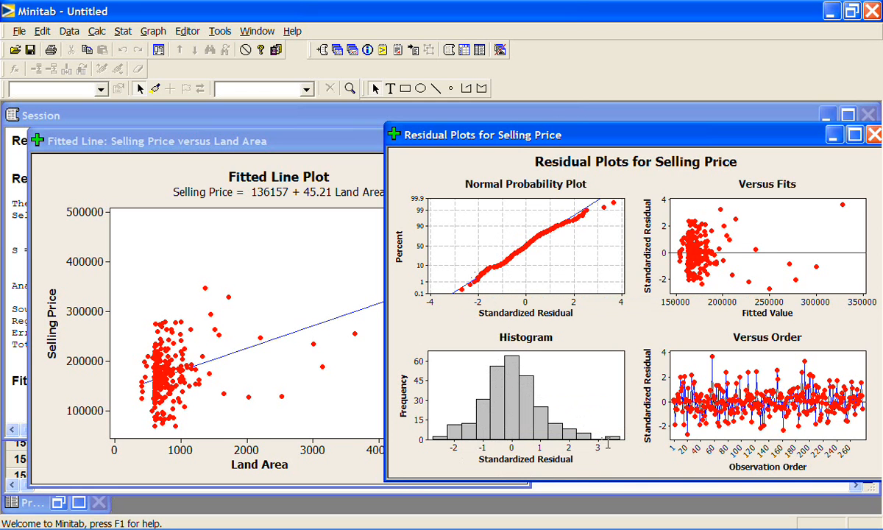
mouse_move(602, 427)
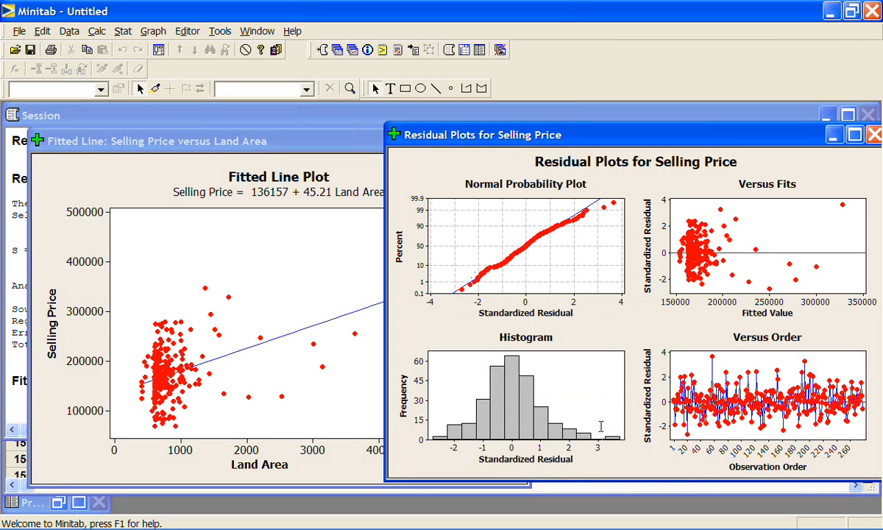
mouse_move(541, 268)
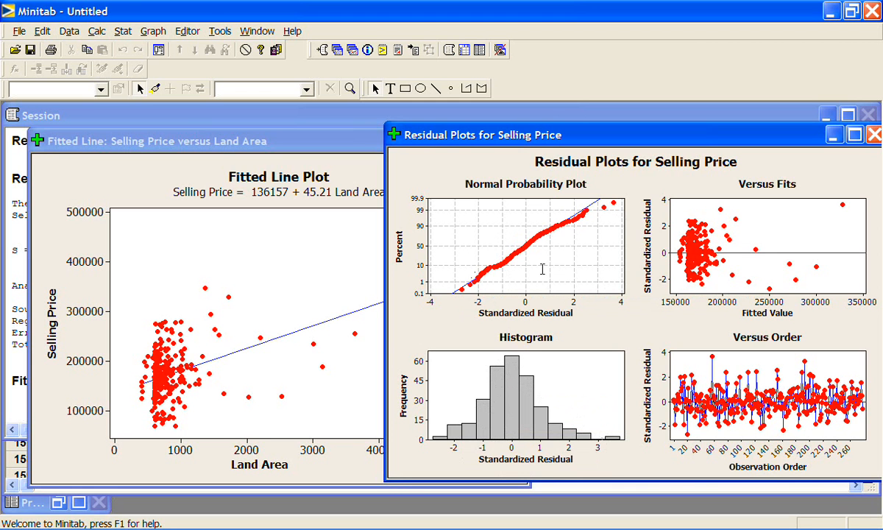
mouse_move(482, 266)
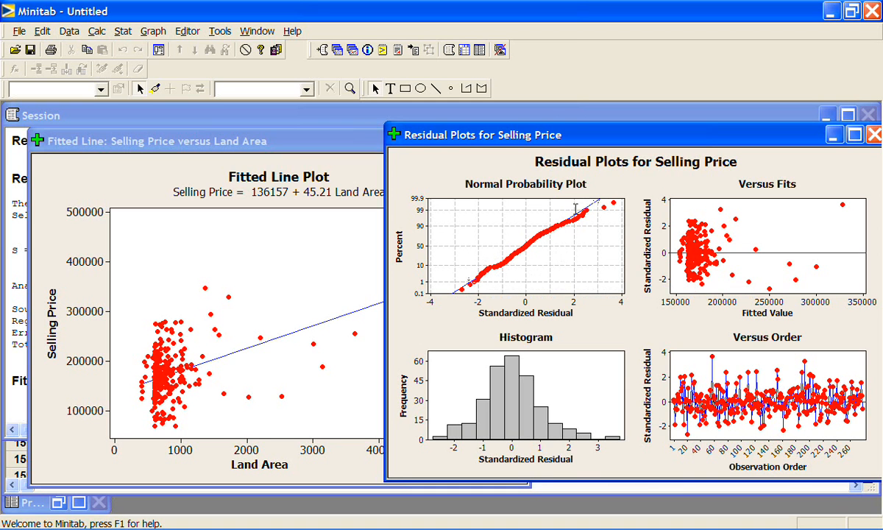
mouse_move(614, 207)
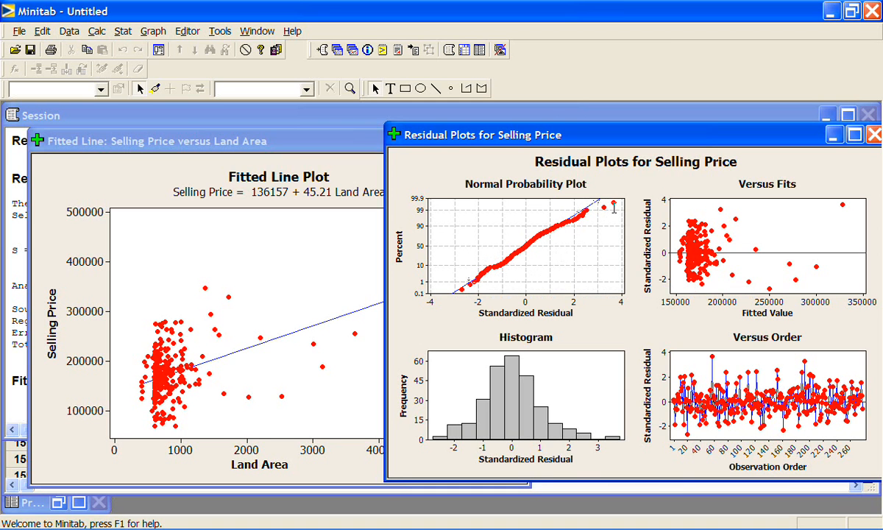
mouse_move(587, 449)
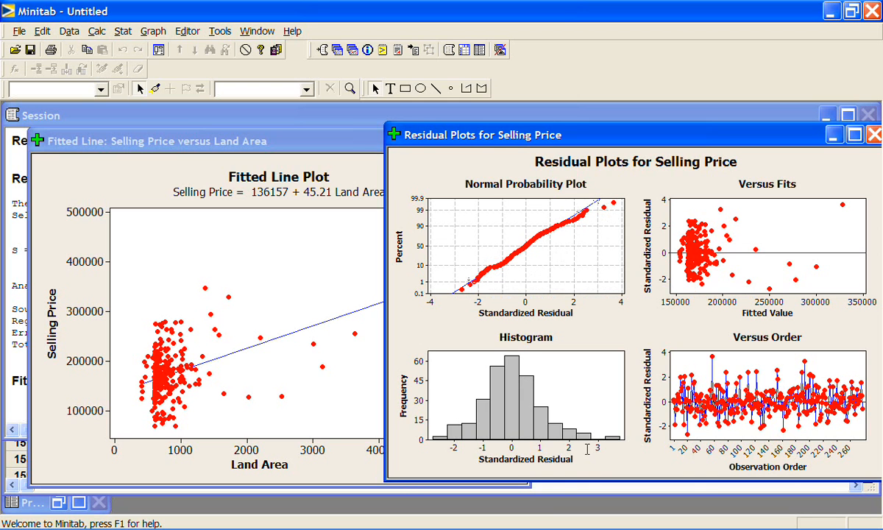
mouse_move(583, 204)
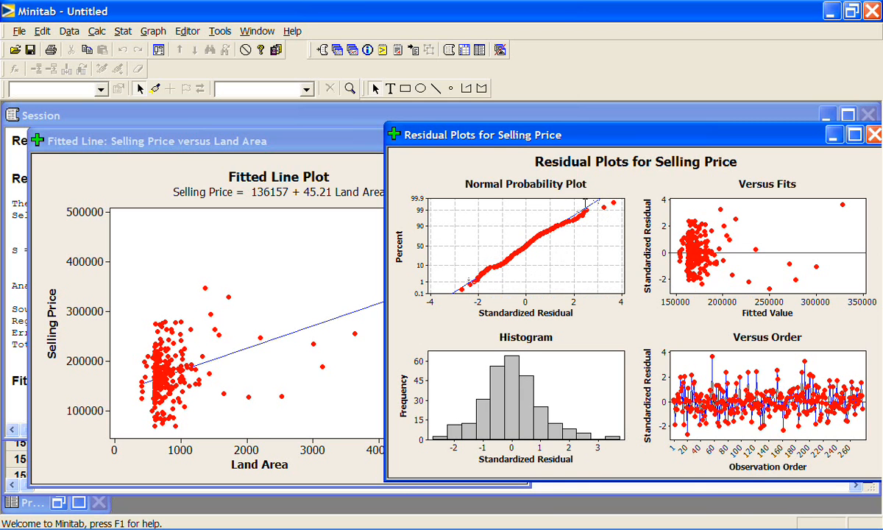